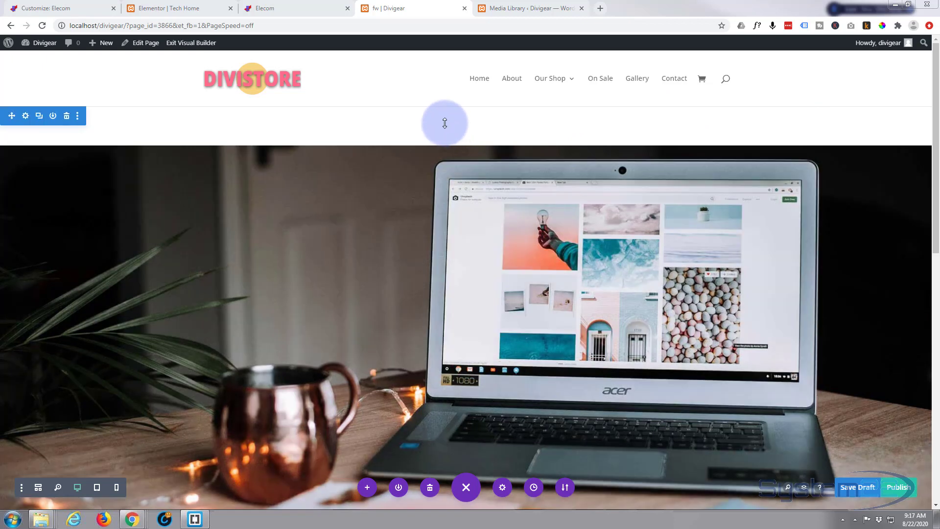
# Step: Reveal the hover CTA overlay on the photo, then preview at tablet and phone widths
pyautogui.click(443, 123)
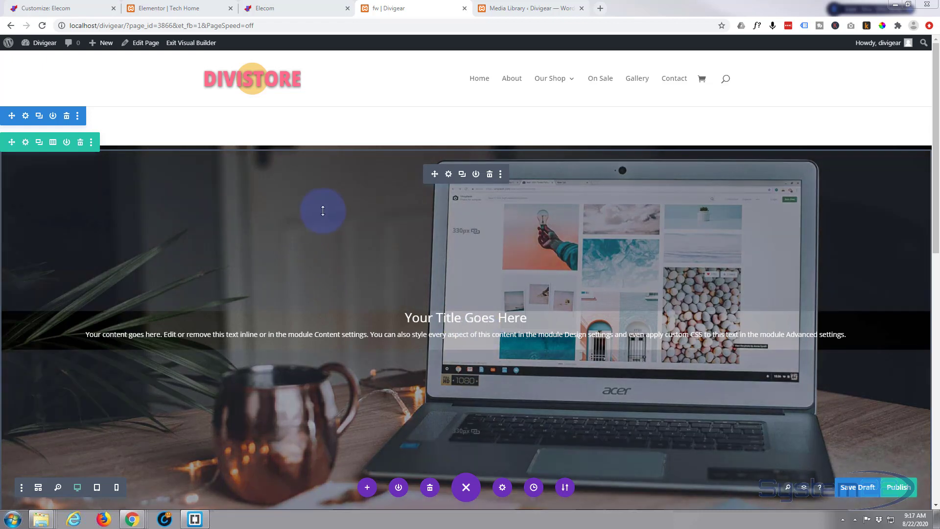
pyautogui.moveTo(329, 269)
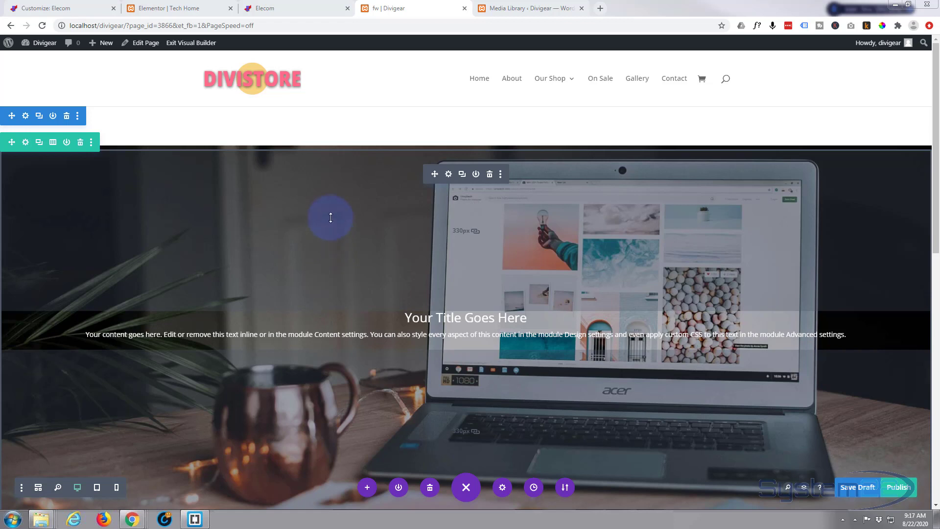
pyautogui.moveTo(270, 261)
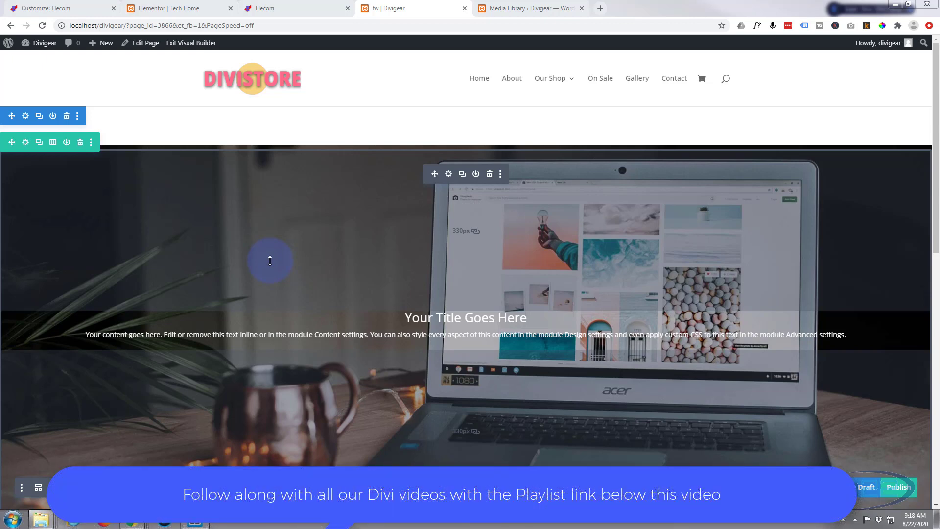
pyautogui.moveTo(395, 171)
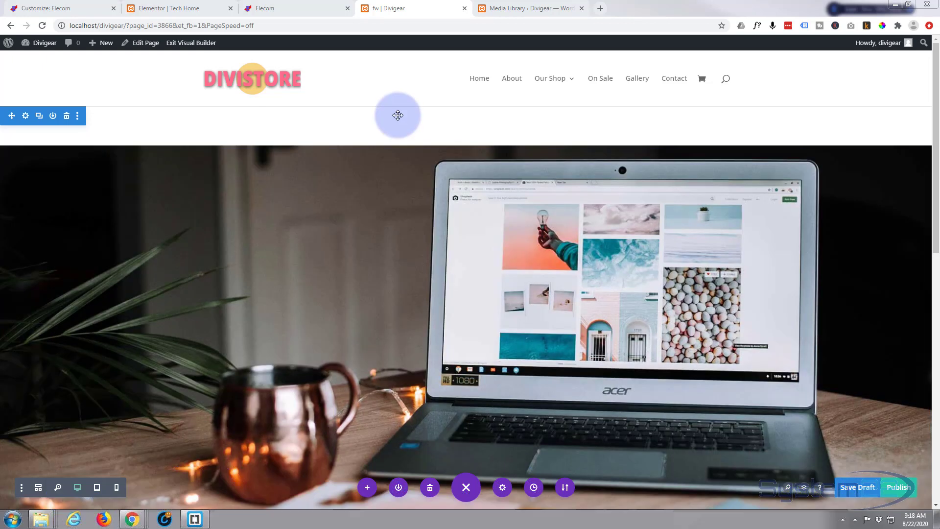
pyautogui.moveTo(414, 83)
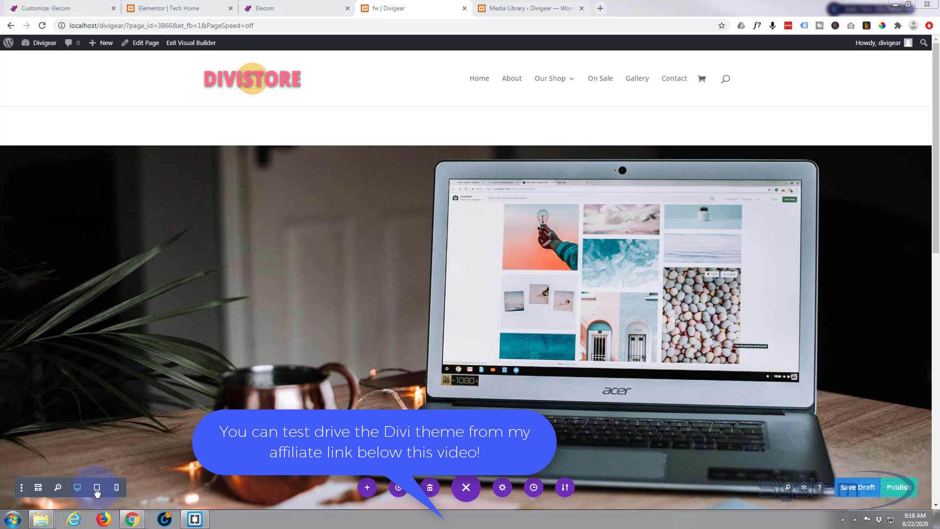
pyautogui.click(96, 487)
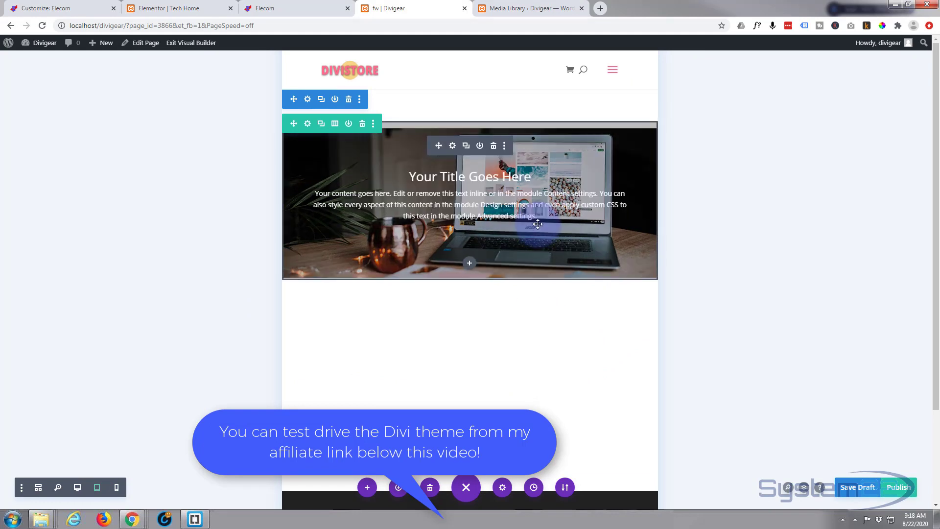
pyautogui.click(116, 487)
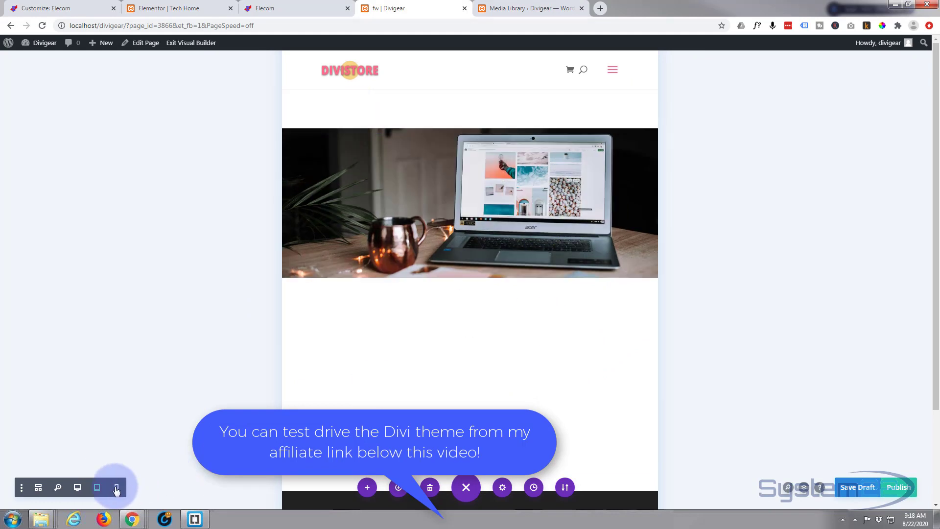
pyautogui.click(117, 486)
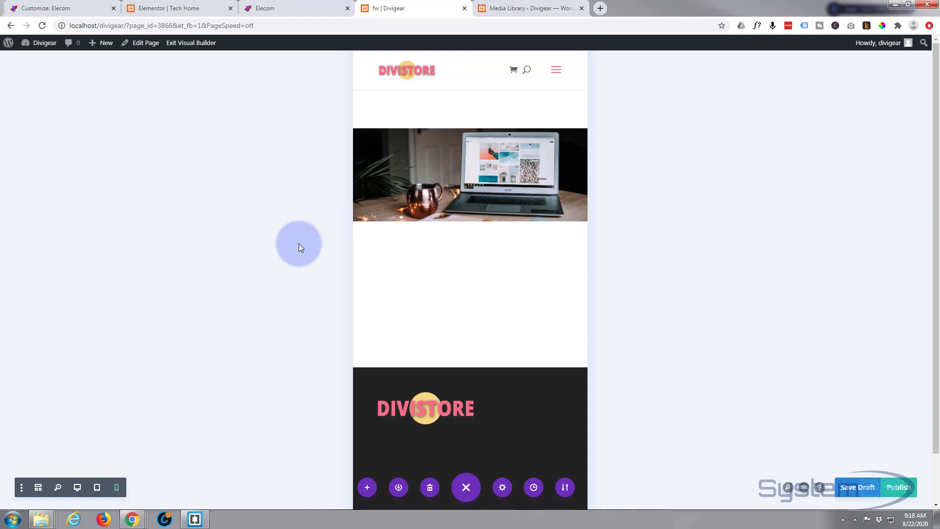
pyautogui.moveTo(190, 324)
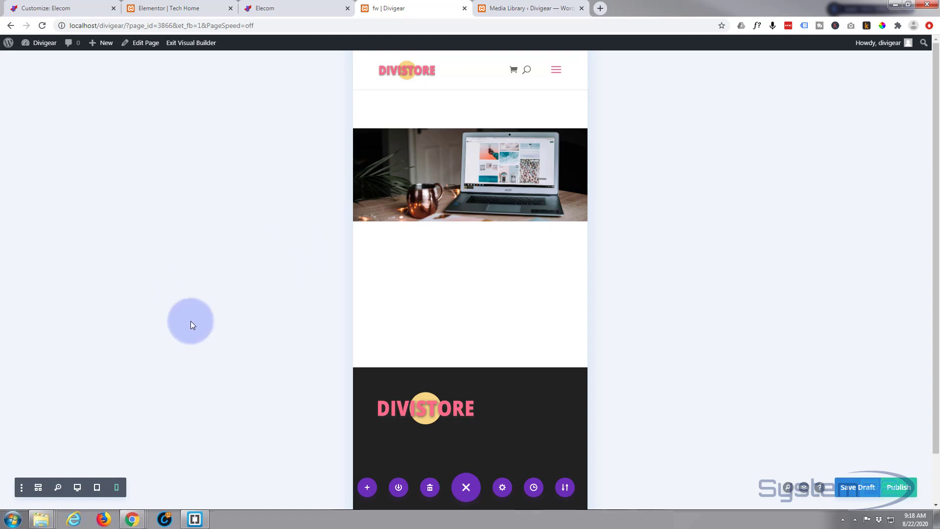
pyautogui.moveTo(77, 488)
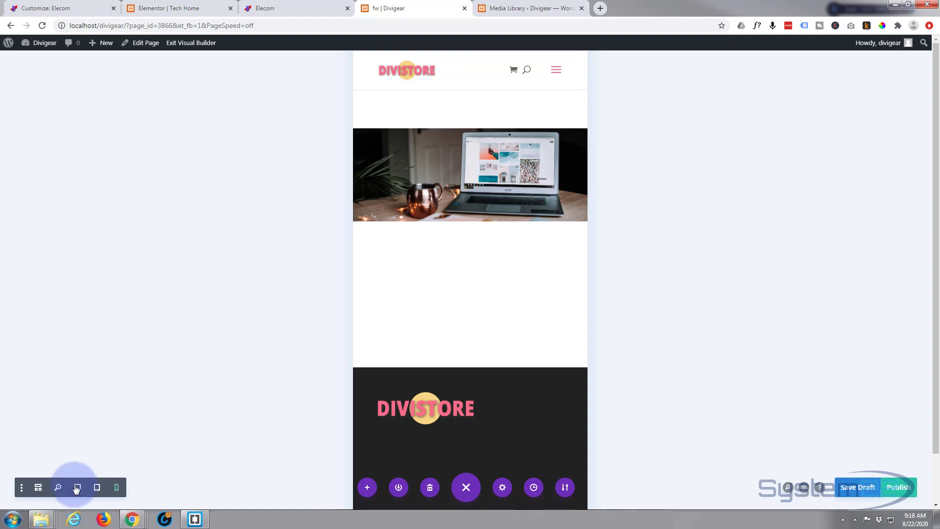
# Step: Return to desktop width and insert a one-column row, dismissing the module picker
pyautogui.click(77, 487)
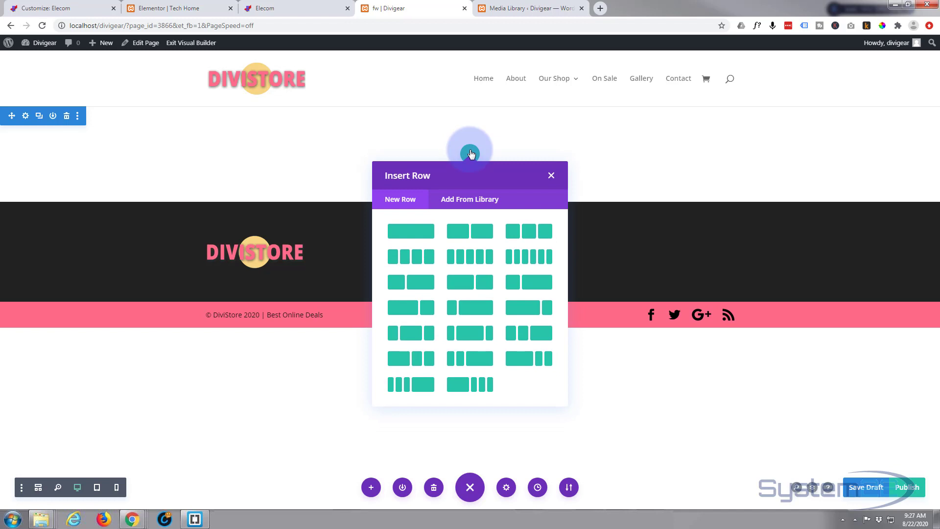
pyautogui.moveTo(410, 231)
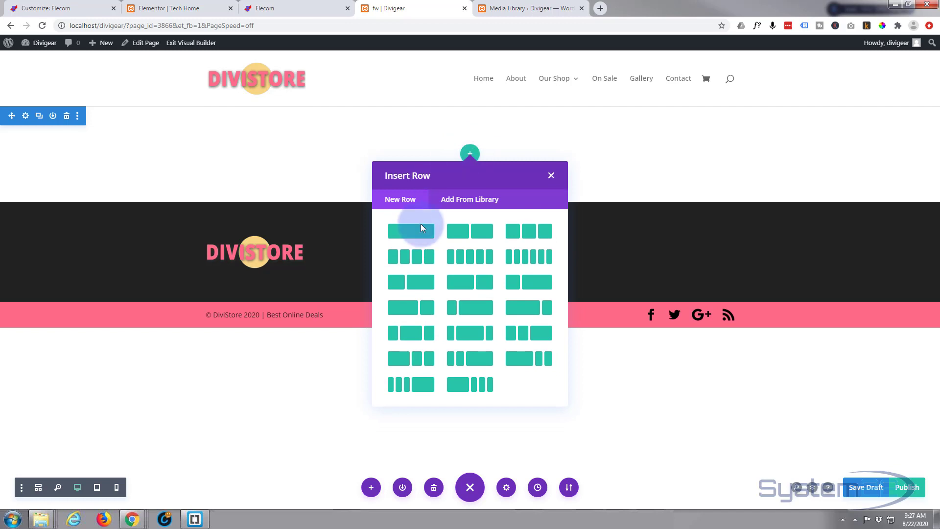
pyautogui.click(409, 231)
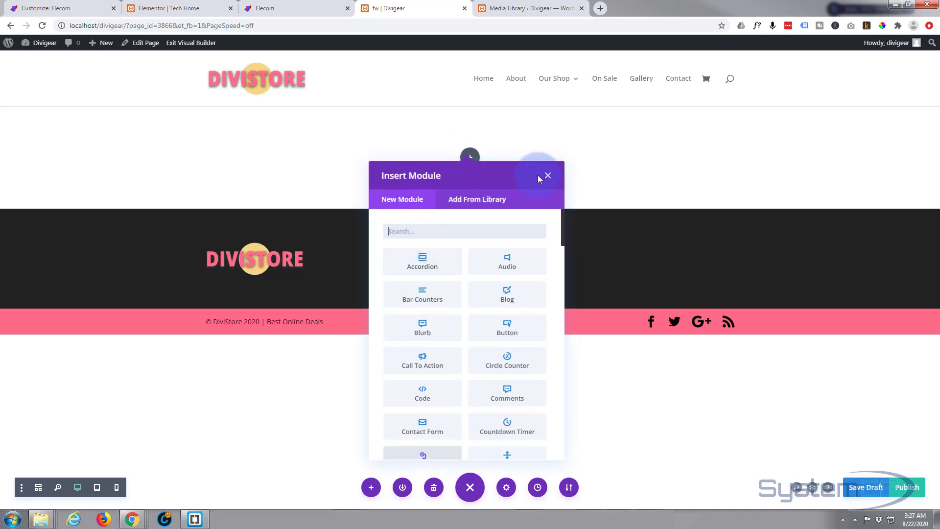
pyautogui.click(547, 175)
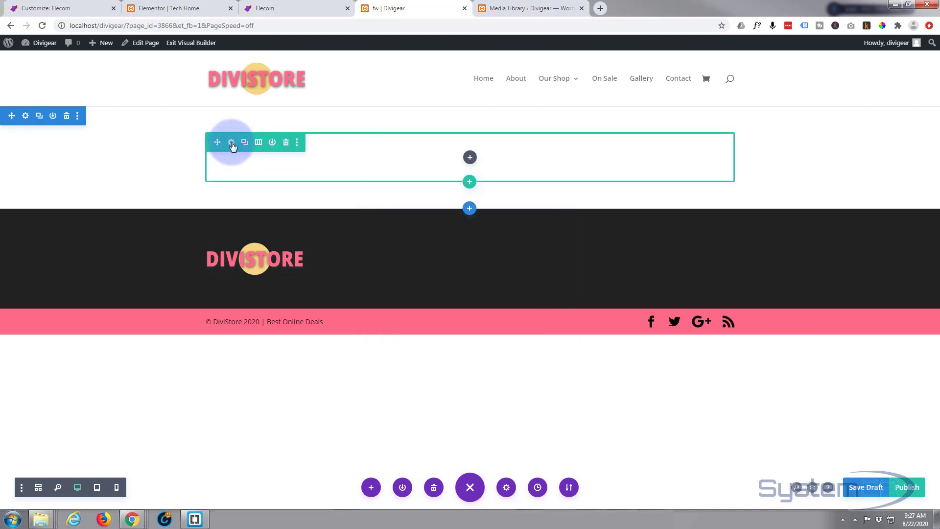
# Step: In the row's Design > Sizing, set Width and Max Width to 100%
pyautogui.click(231, 142)
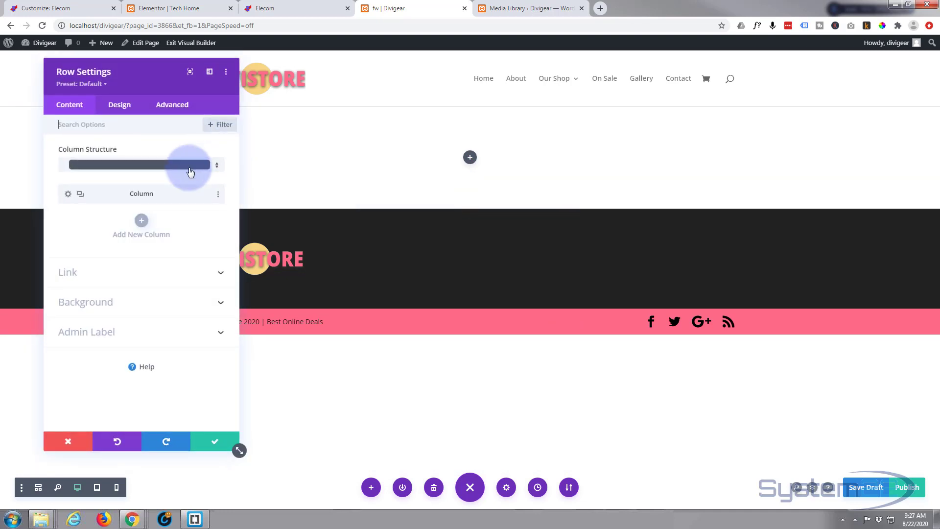
pyautogui.click(120, 104)
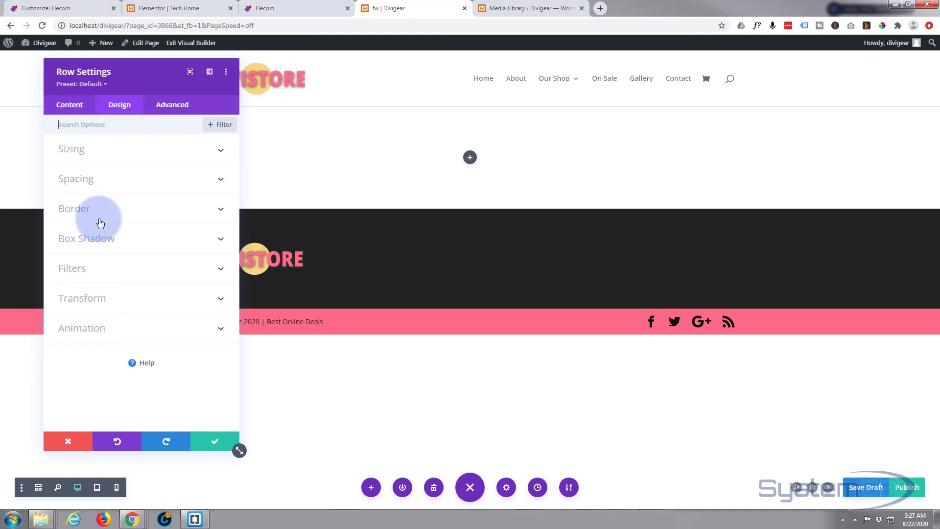
pyautogui.moveTo(116, 155)
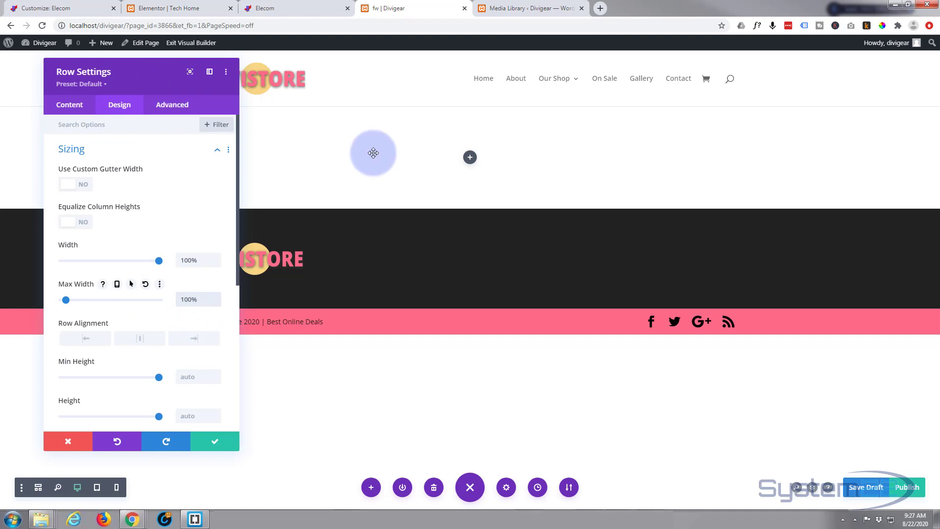
pyautogui.moveTo(255, 357)
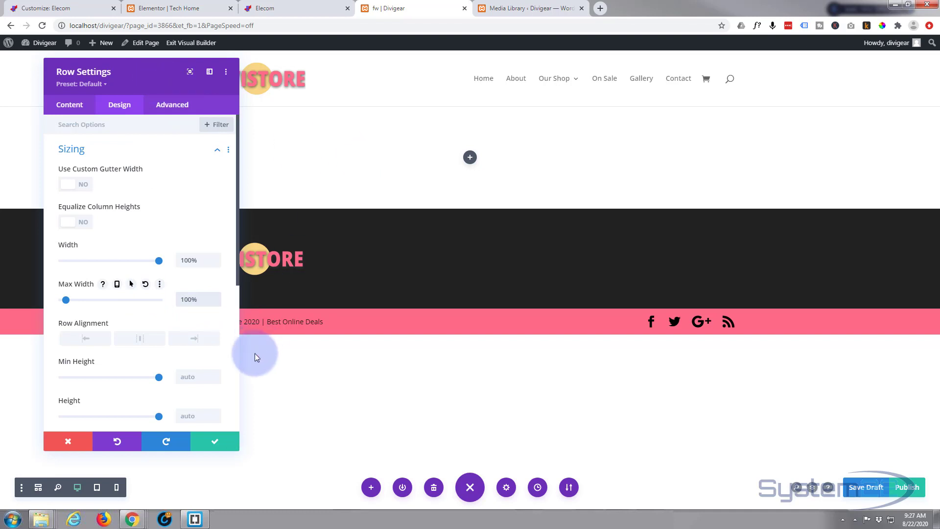
pyautogui.click(214, 441)
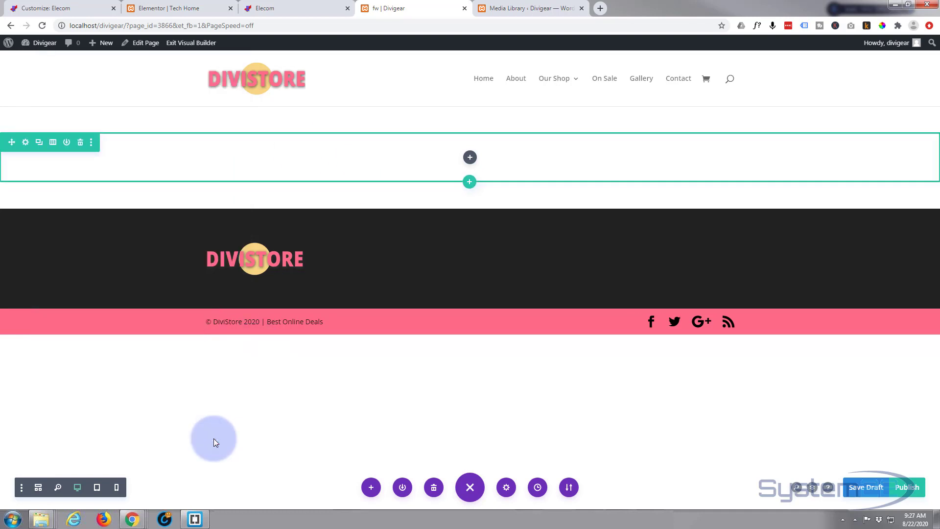
# Step: Add an Image module to the row showing the laptop-on-desk photo fs.jpg from the Media Library
pyautogui.click(470, 157)
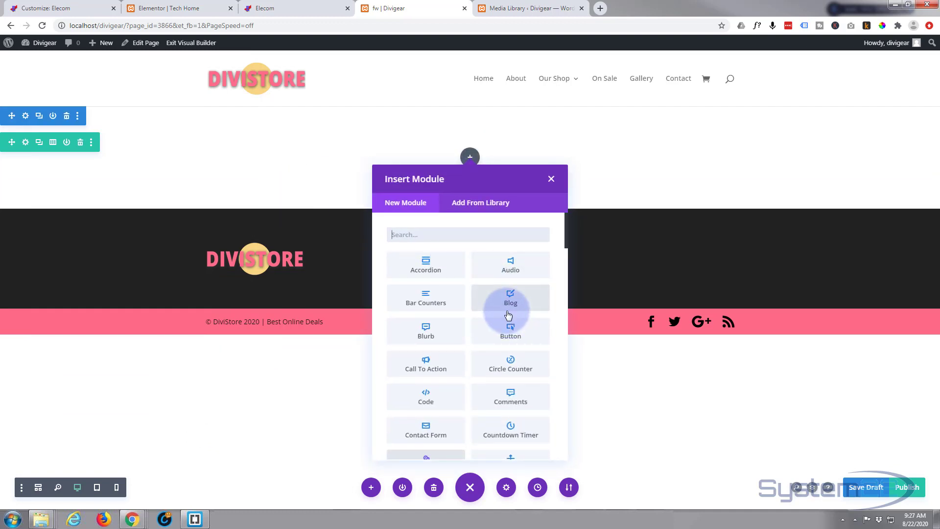
pyautogui.scroll(-3)
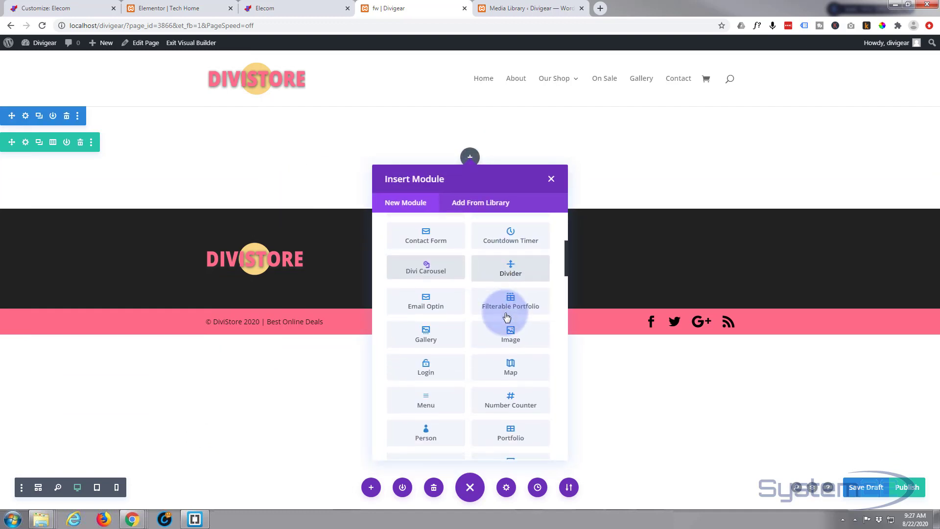
pyautogui.click(511, 334)
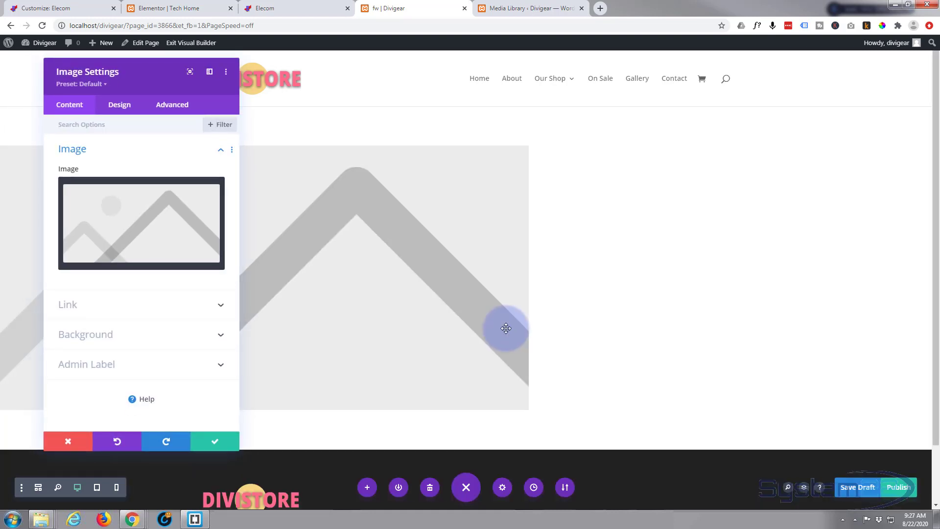
pyautogui.click(141, 223)
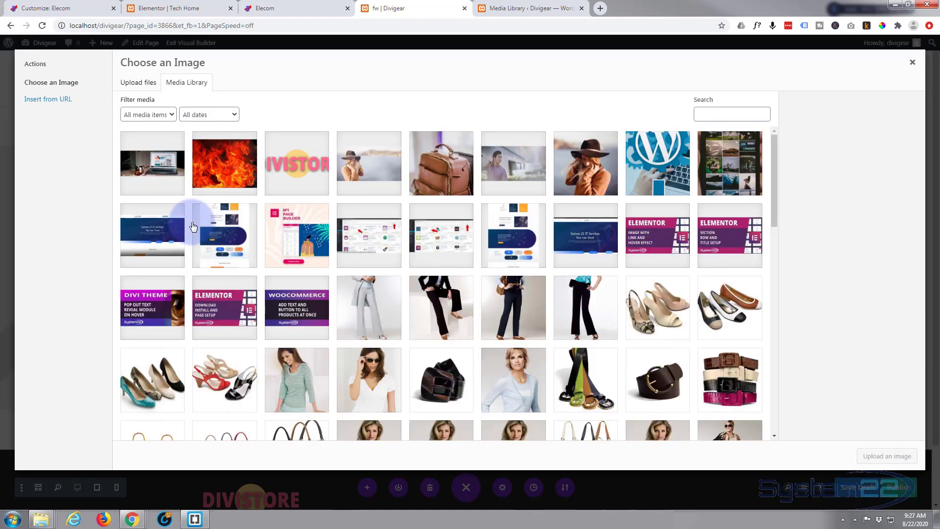
pyautogui.click(152, 163)
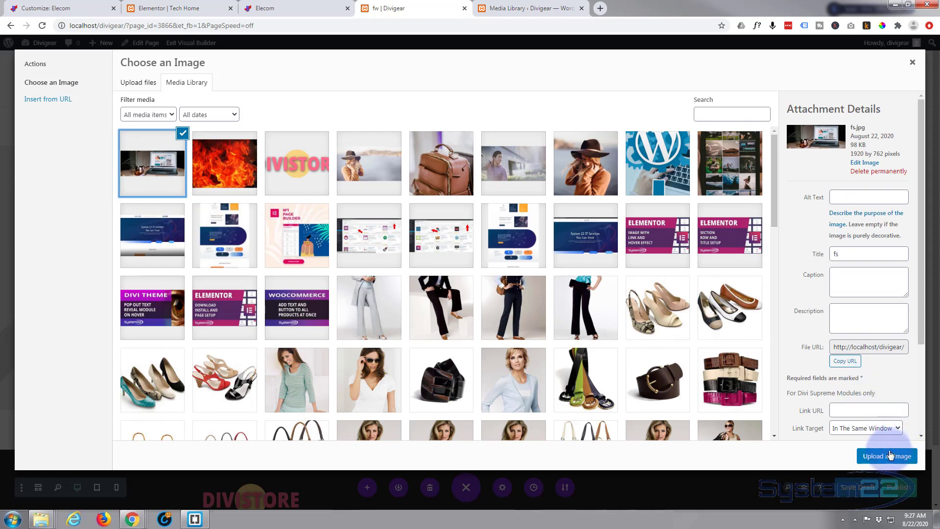
pyautogui.click(886, 456)
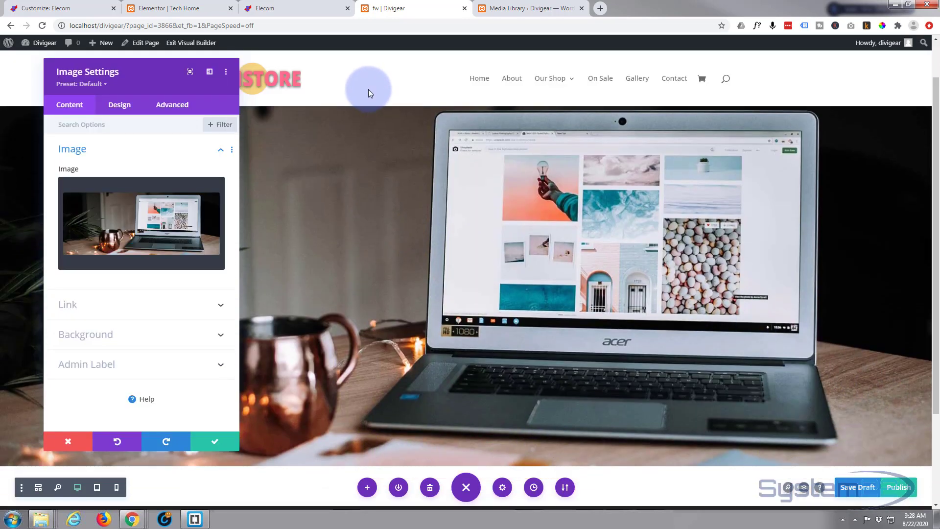
pyautogui.moveTo(241, 230)
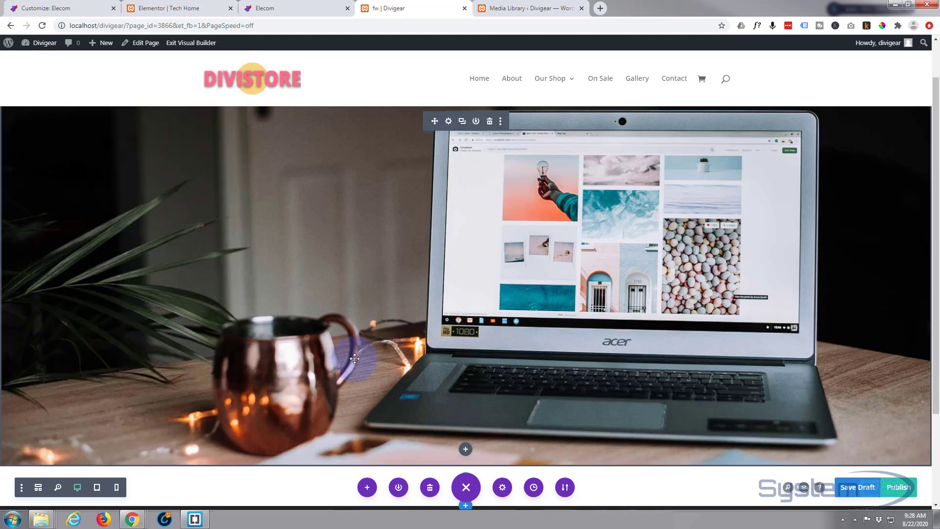
pyautogui.moveTo(466, 450)
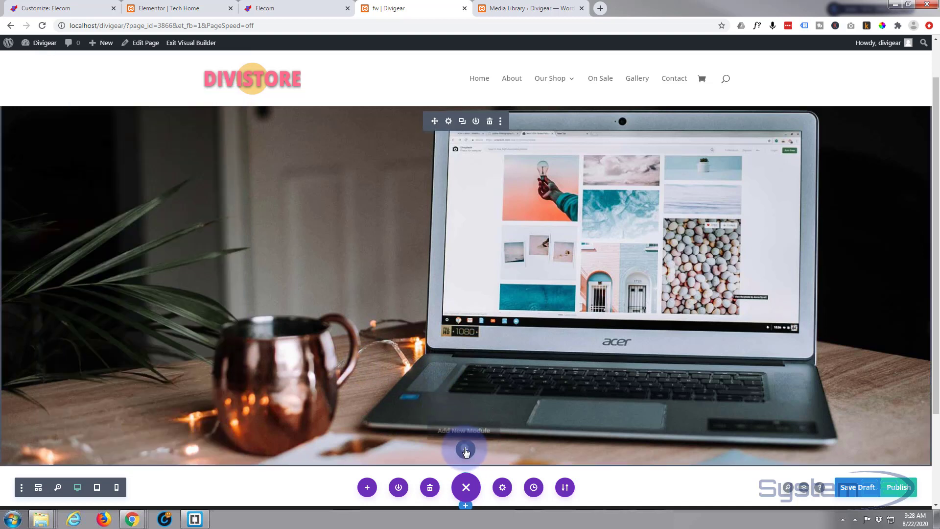
# Step: Insert a Call To Action module with default title, button and body text below the image
pyautogui.click(465, 452)
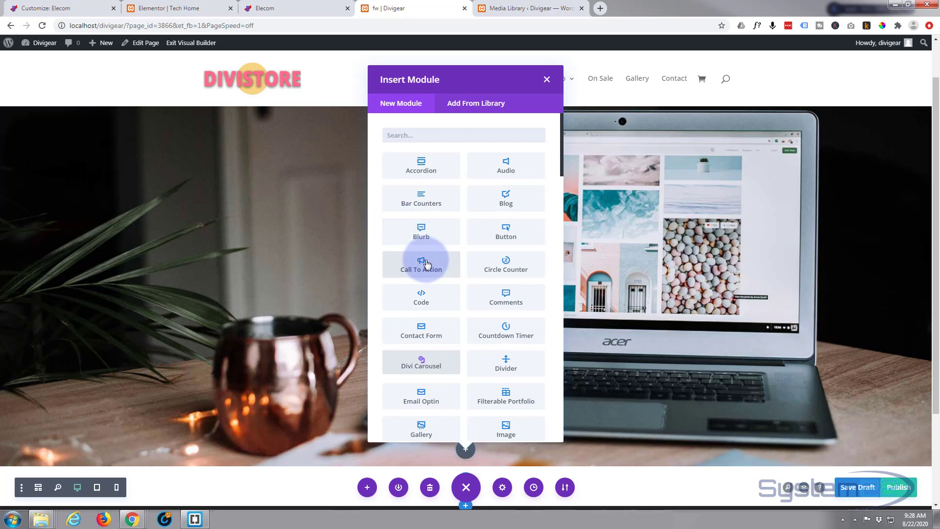
pyautogui.click(421, 264)
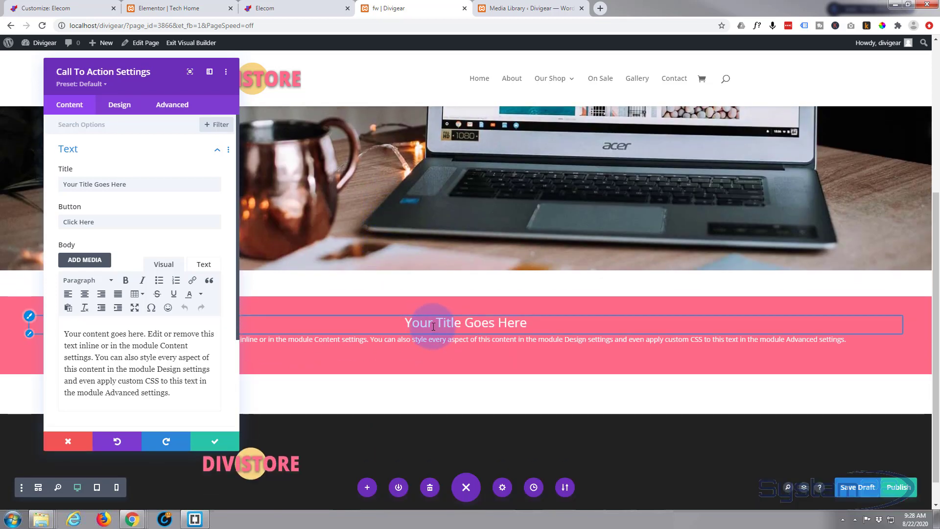
pyautogui.click(214, 441)
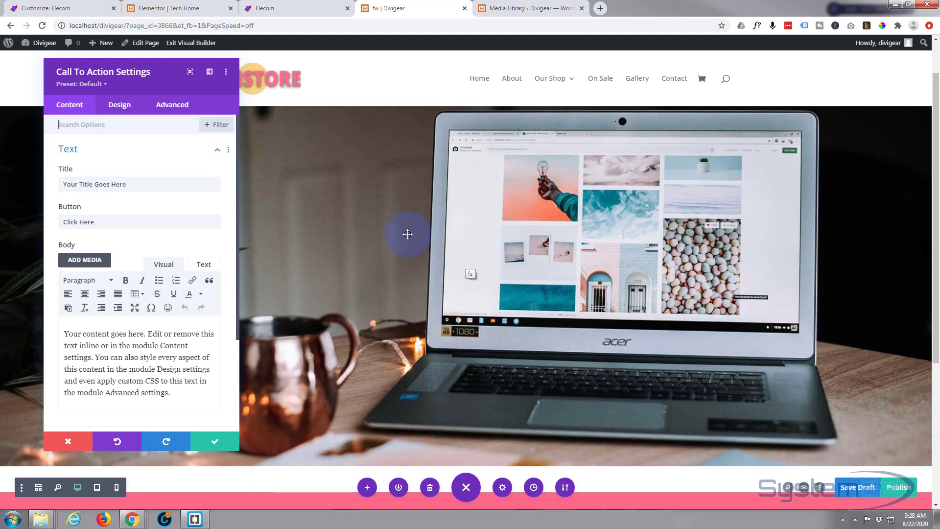
# Step: In Design > Transform > Translate, shift the call-to-action up by -520px over the image
pyautogui.click(119, 104)
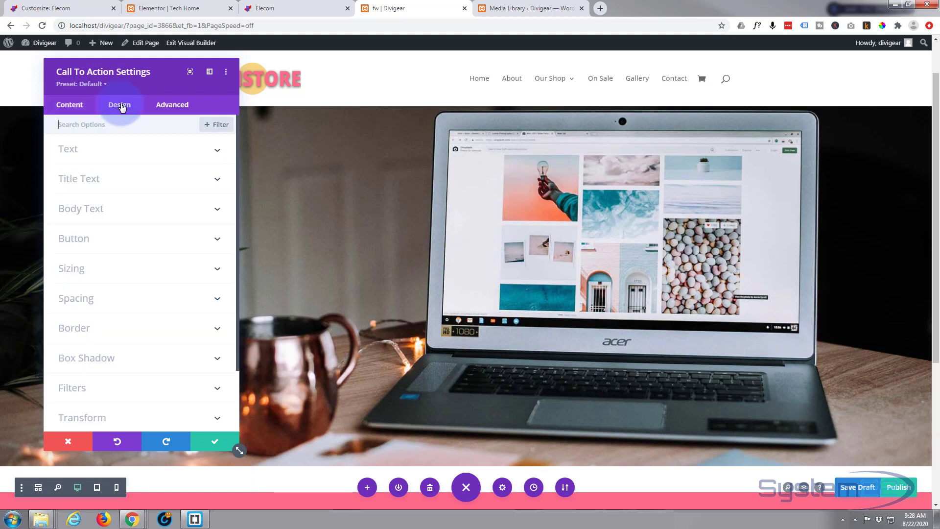
pyautogui.click(120, 104)
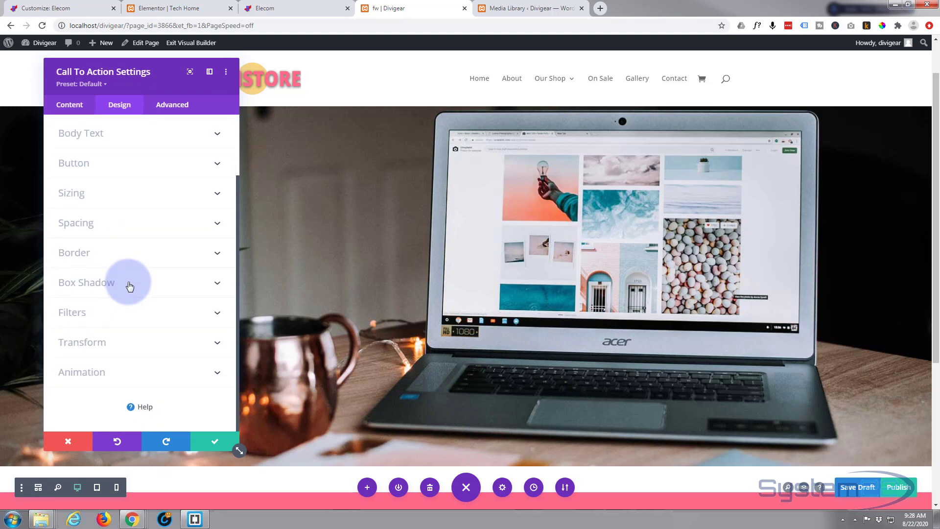
pyautogui.moveTo(119, 346)
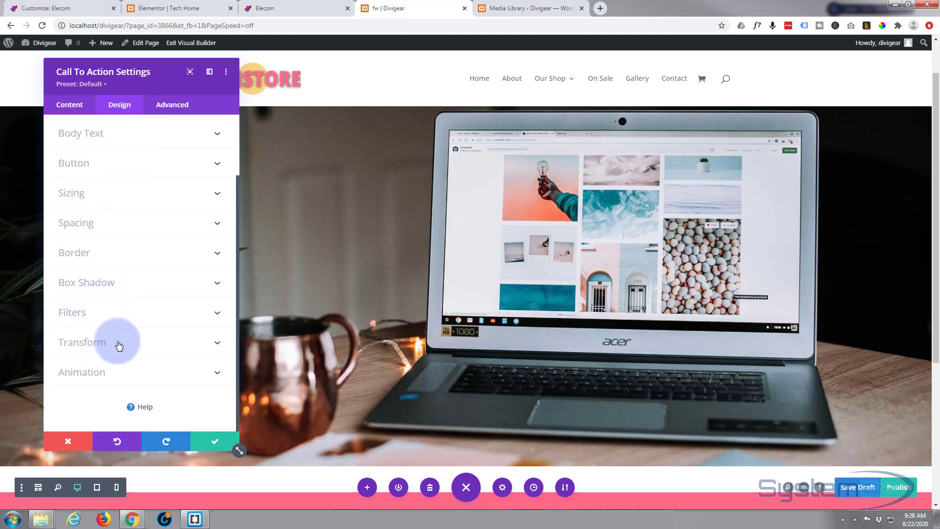
pyautogui.click(83, 341)
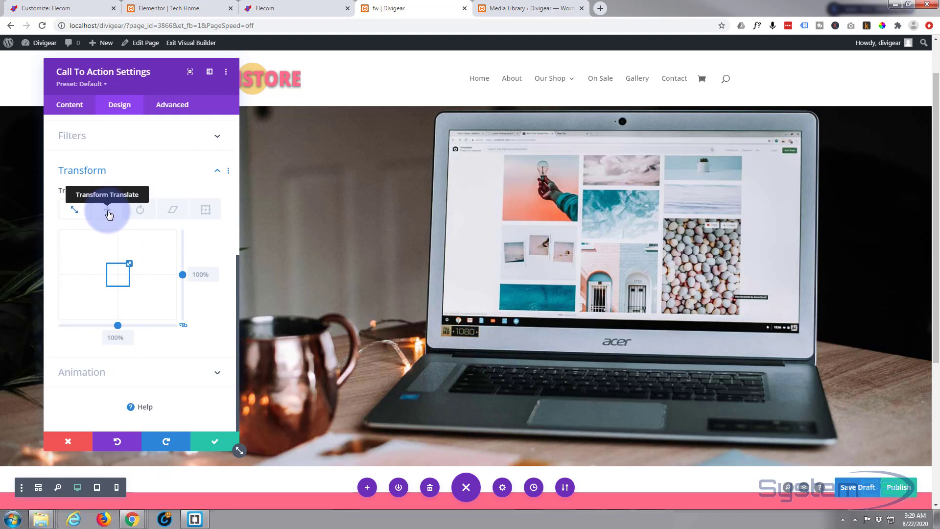
pyautogui.click(109, 209)
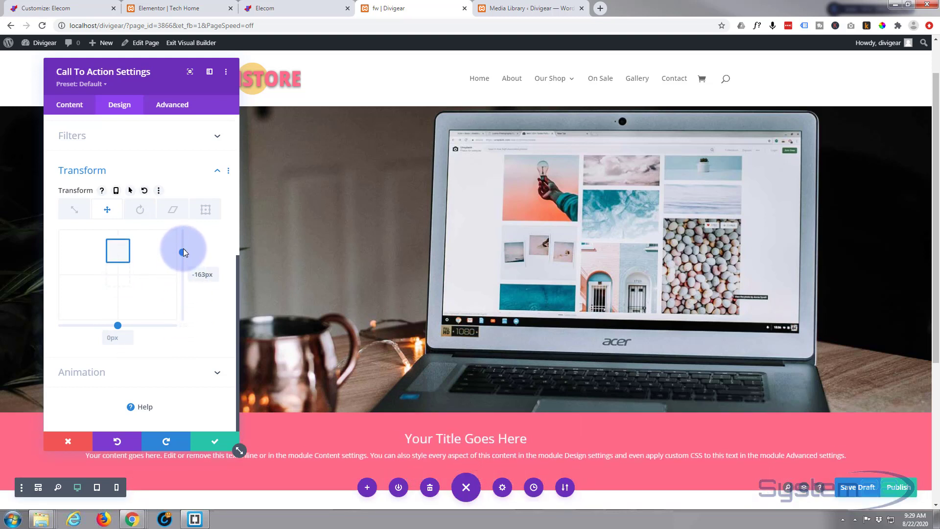
pyautogui.moveTo(183, 252); pyautogui.dragTo(182, 232)
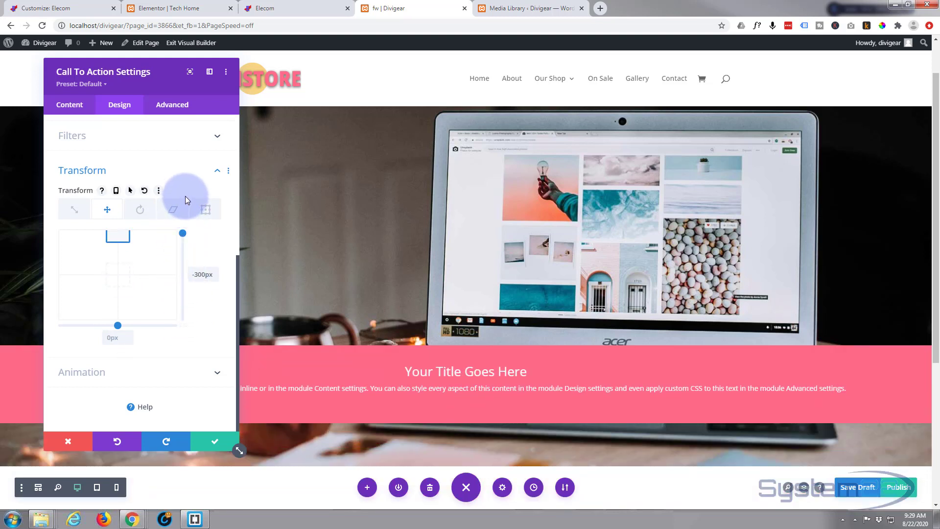
pyautogui.moveTo(189, 166)
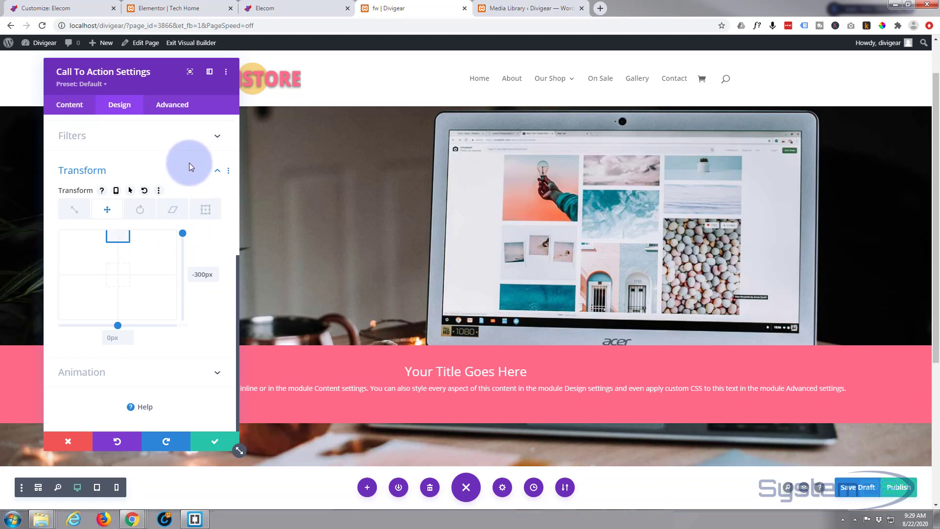
pyautogui.click(203, 275)
pyautogui.write('-520')
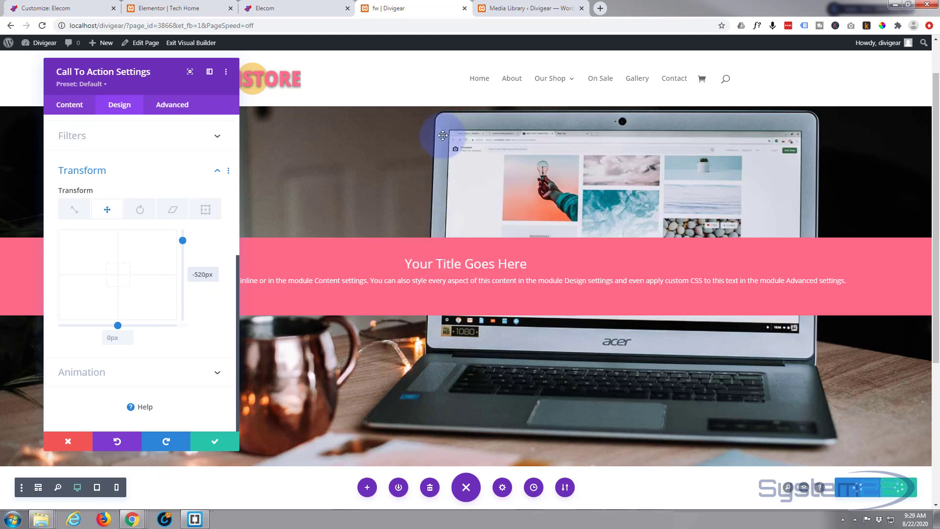
pyautogui.moveTo(496, 449)
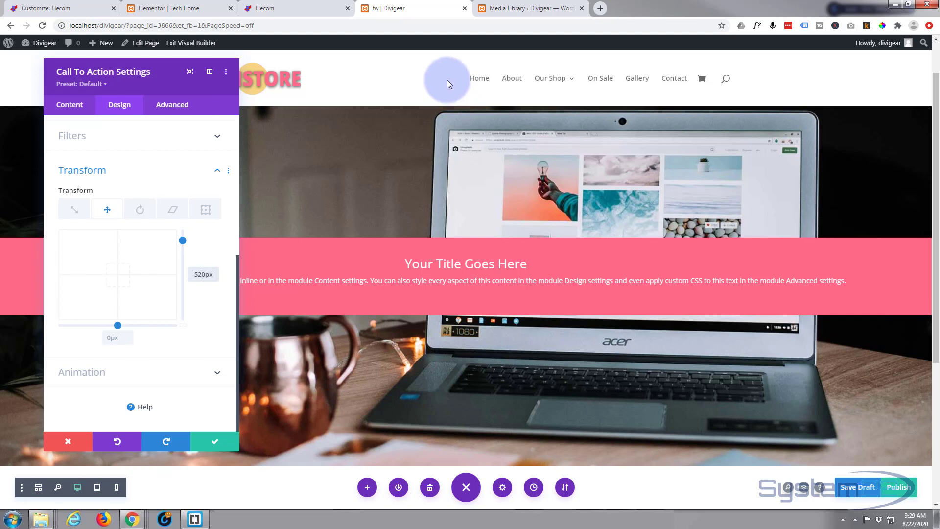
pyautogui.moveTo(400, 248)
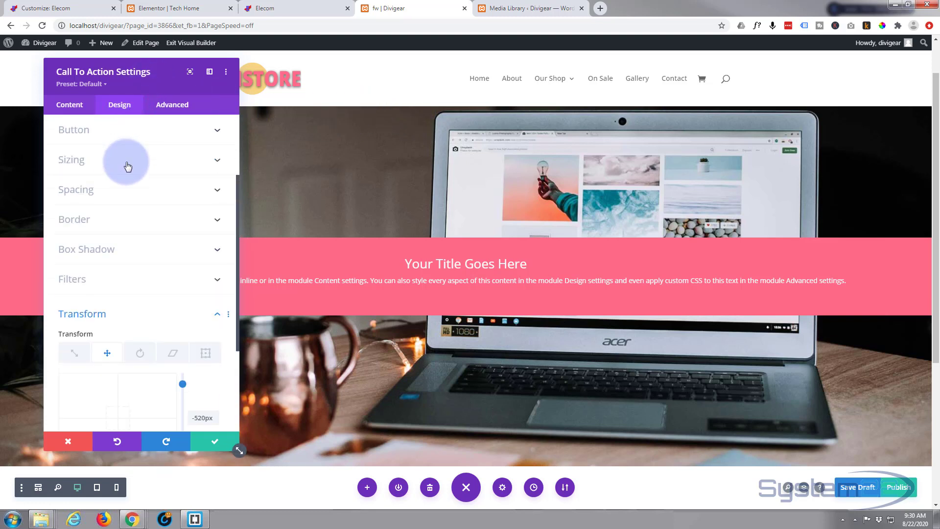
pyautogui.click(75, 189)
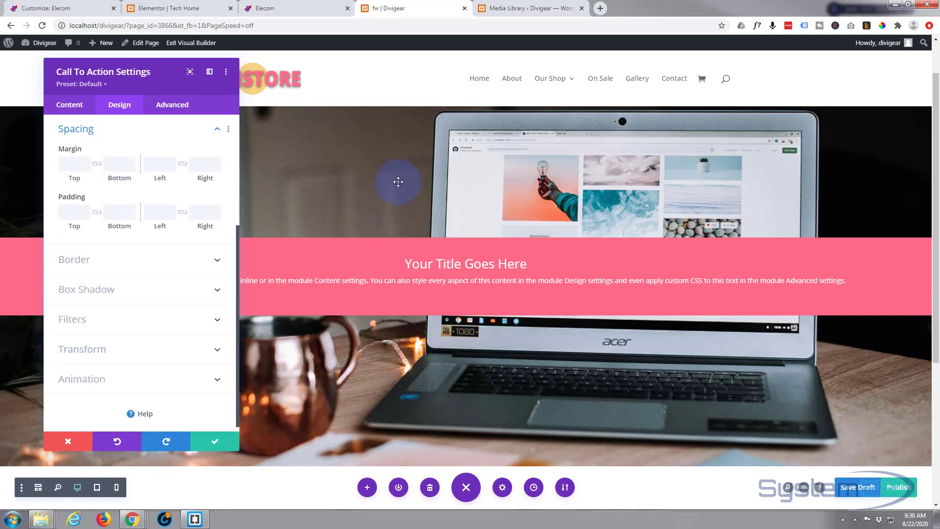
pyautogui.moveTo(375, 412)
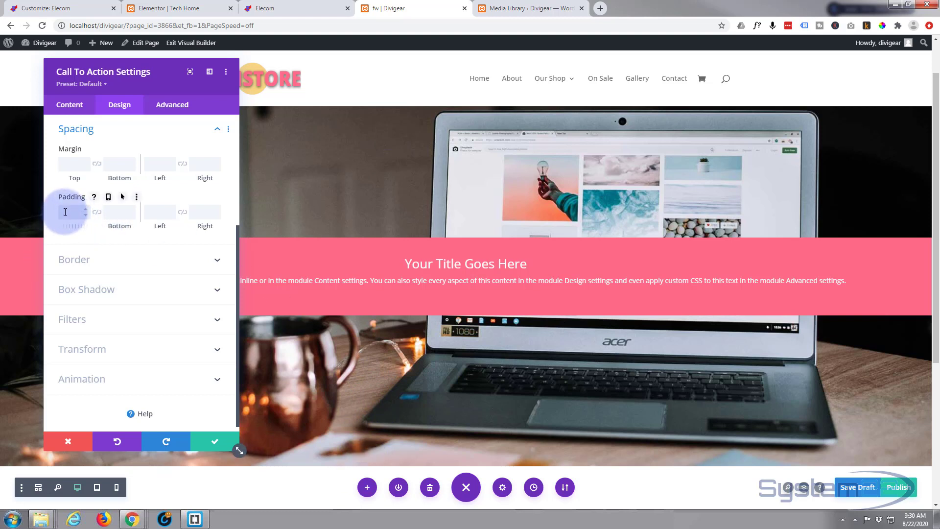
# Step: Set Padding Top to 250px and link it so Bottom matches
pyautogui.write('250px')
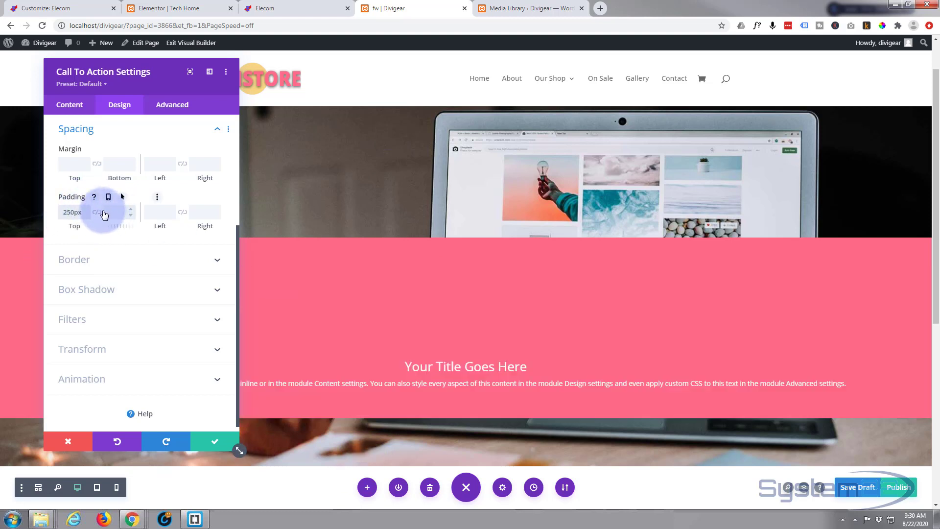
pyautogui.click(96, 212)
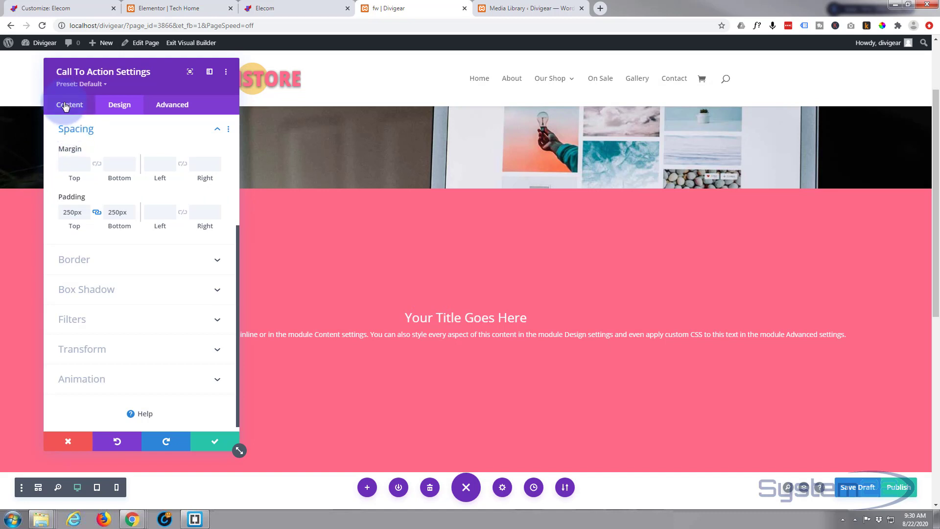
# Step: In Content > Background, lower the pink background's opacity to about 0.64
pyautogui.click(70, 104)
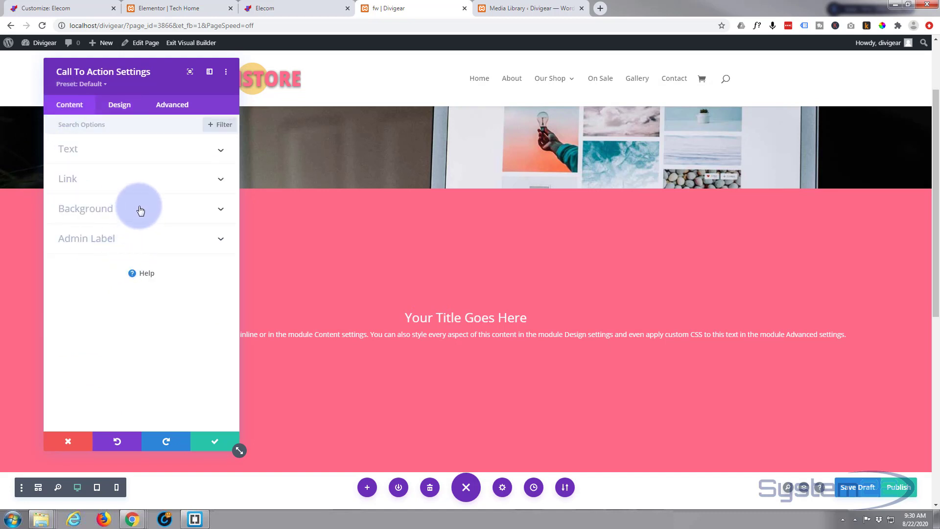
pyautogui.click(141, 209)
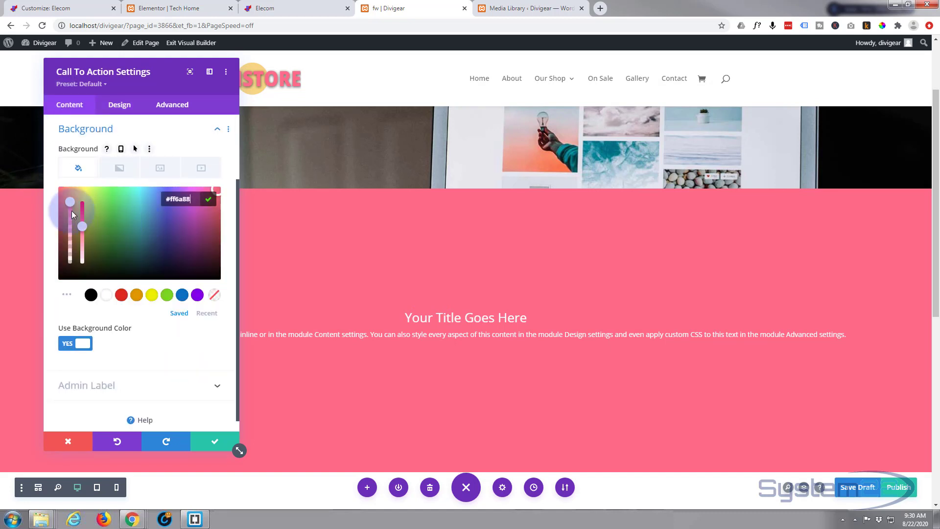
pyautogui.moveTo(81, 210); pyautogui.dragTo(81, 226)
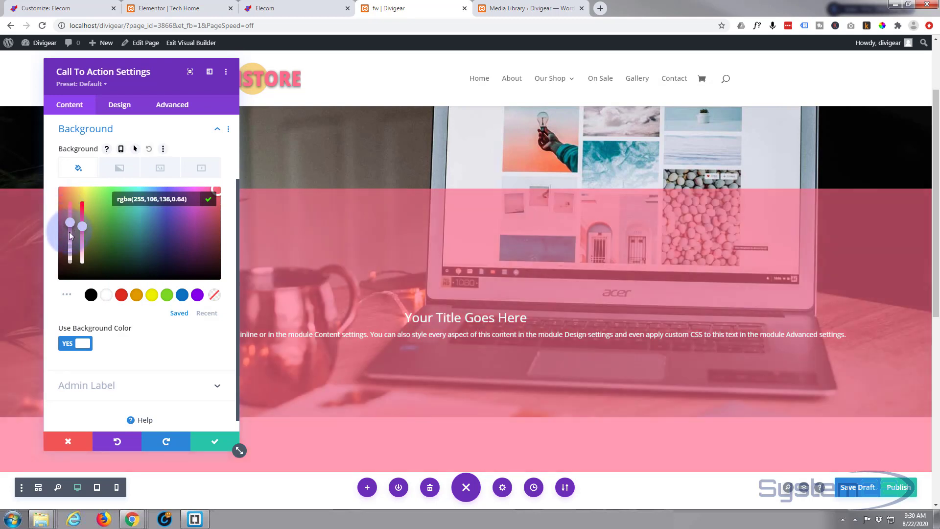
pyautogui.moveTo(82, 216); pyautogui.dragTo(82, 225)
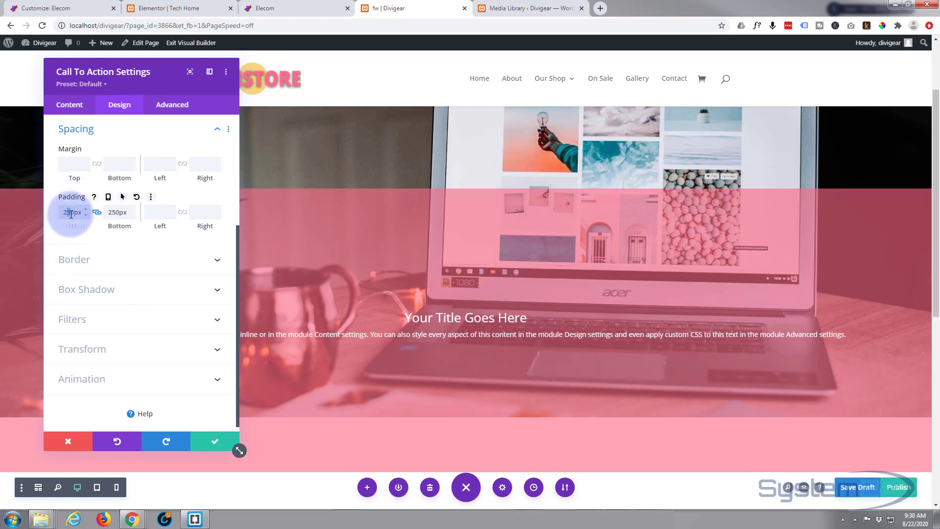
# Step: Raise padding to 260px top/bottom and set Translate Y to -670px so the overlay covers the image
pyautogui.click(72, 212)
pyautogui.write('260')
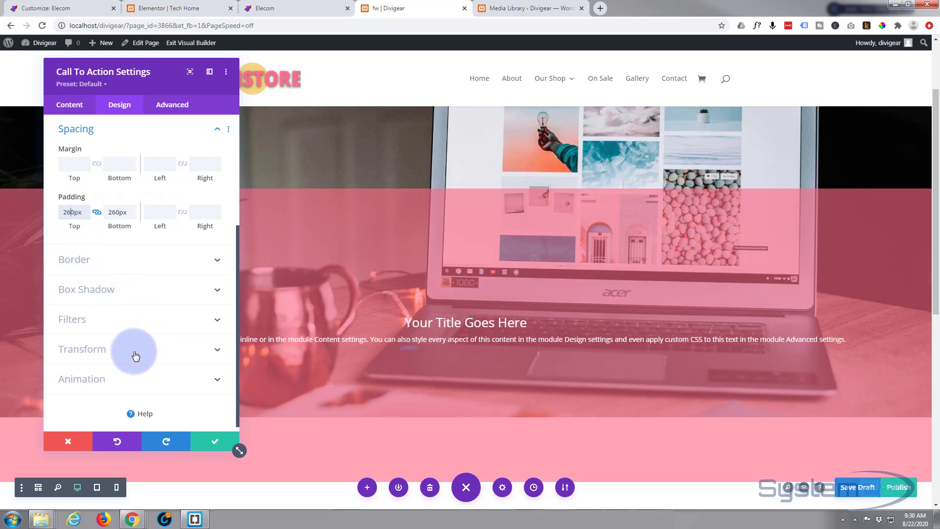
pyautogui.click(82, 349)
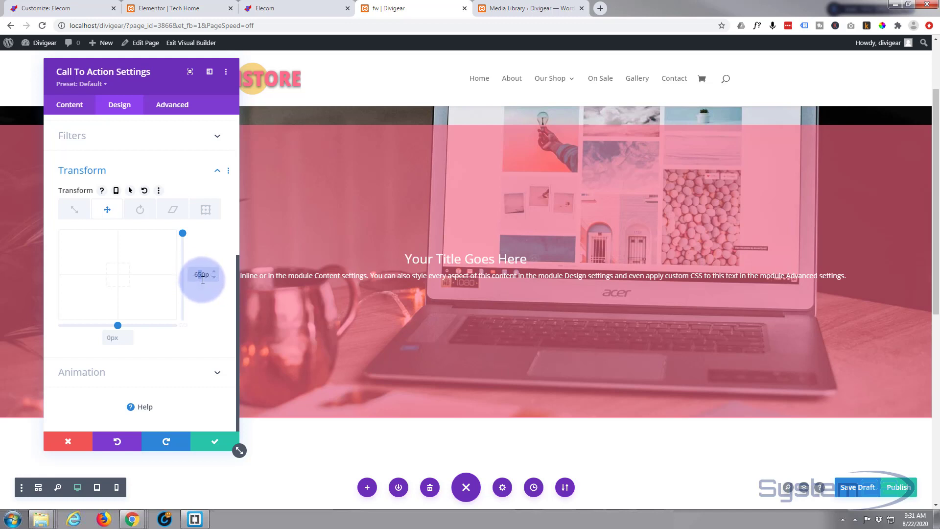
pyautogui.moveTo(202, 279); pyautogui.dragTo(198, 278)
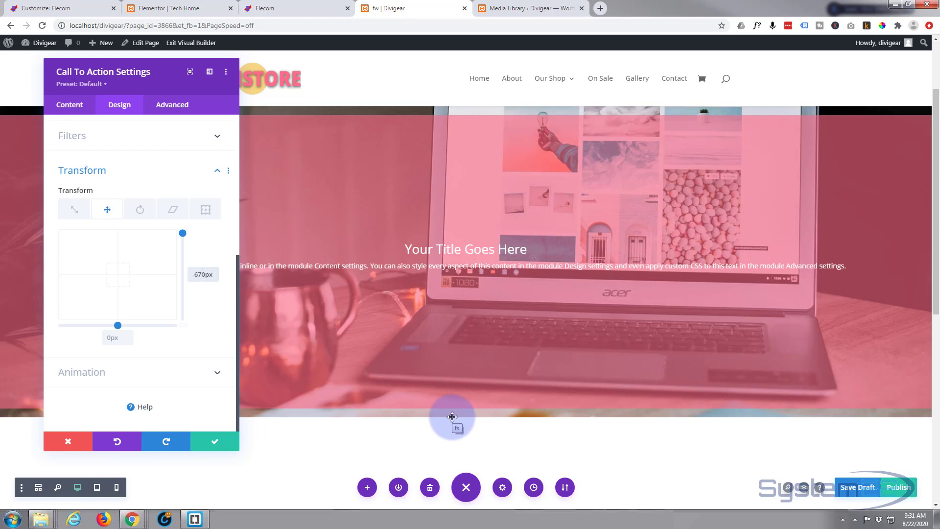
pyautogui.moveTo(452, 417); pyautogui.dragTo(456, 383)
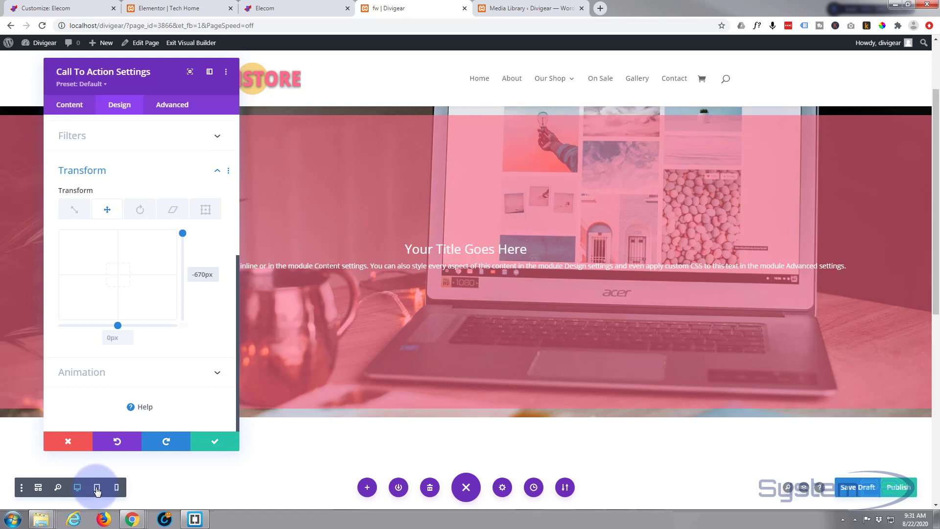
# Step: At tablet preview, enable responsive Padding and set tablet top/bottom to 100px
pyautogui.click(97, 487)
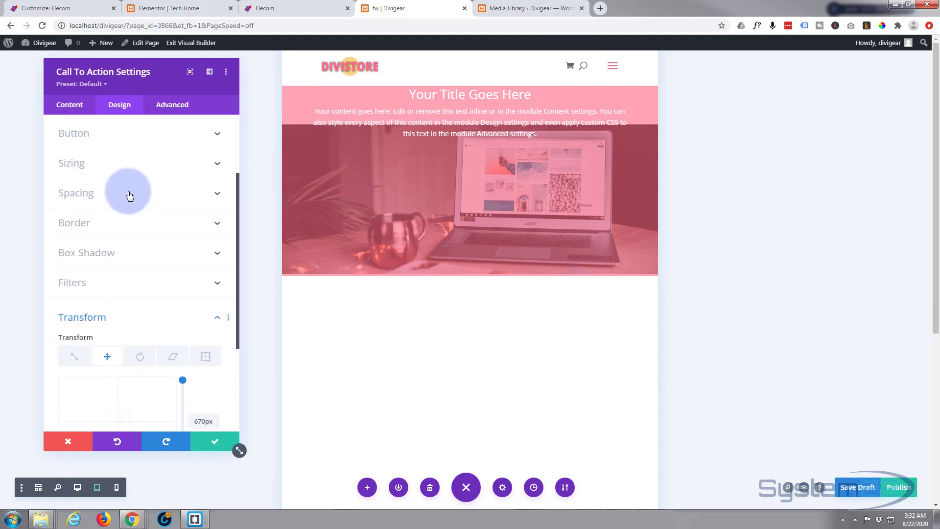
pyautogui.click(75, 192)
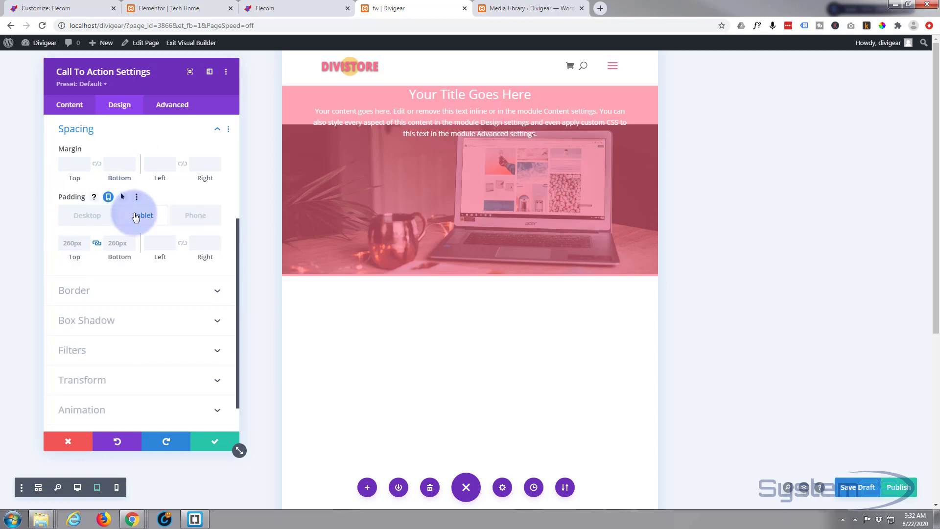
pyautogui.click(143, 215)
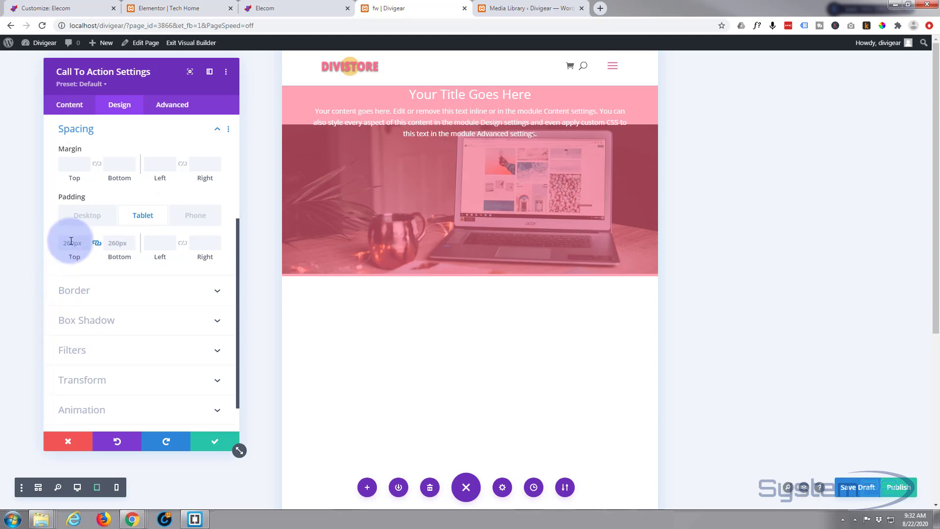
pyautogui.click(71, 243)
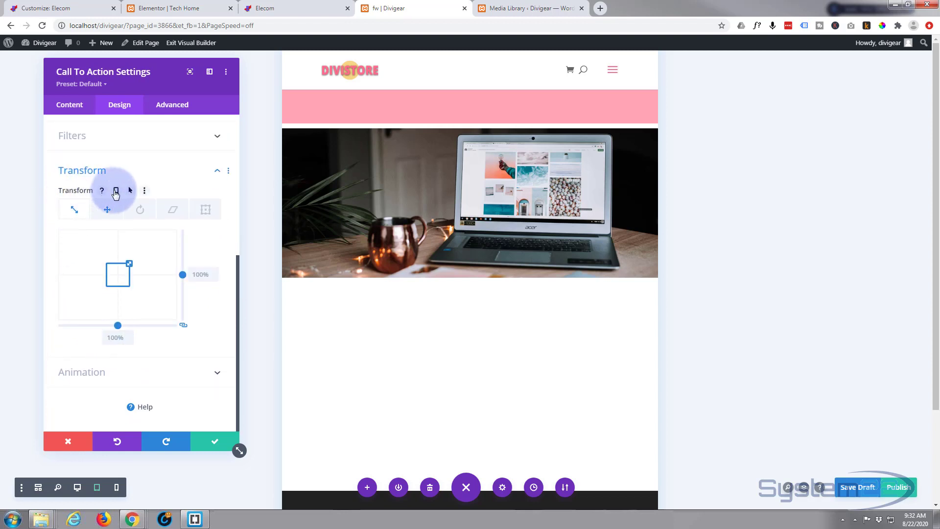
# Step: Enable responsive Transform with tablet Translate Y -330px, keeping tablet padding linked
pyautogui.click(116, 190)
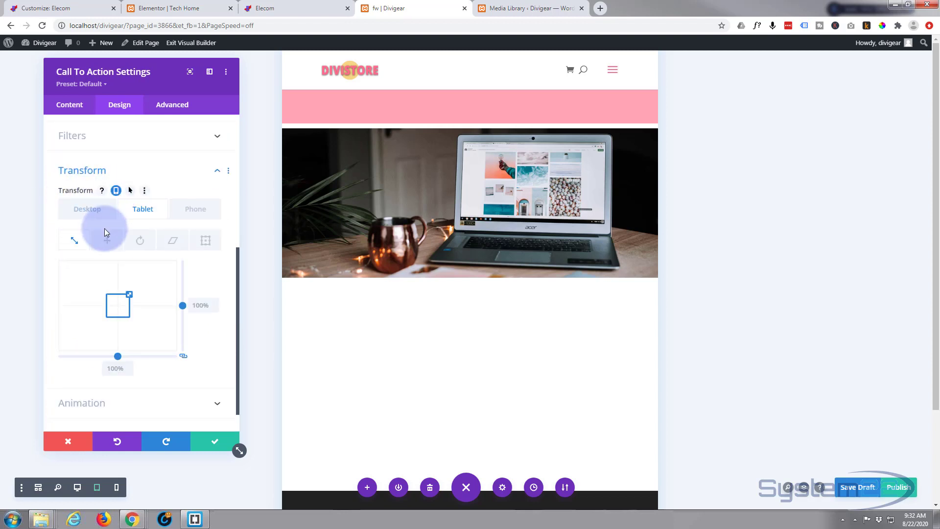
pyautogui.click(106, 241)
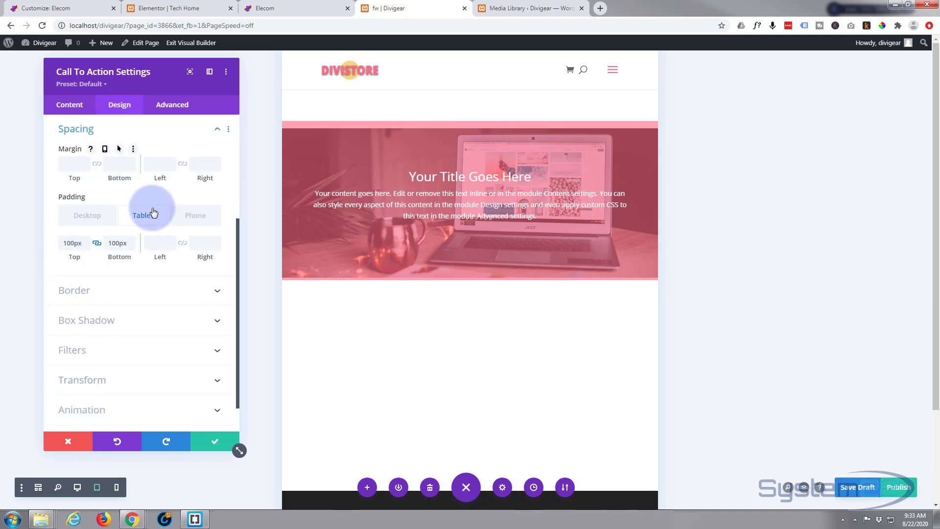
pyautogui.click(143, 216)
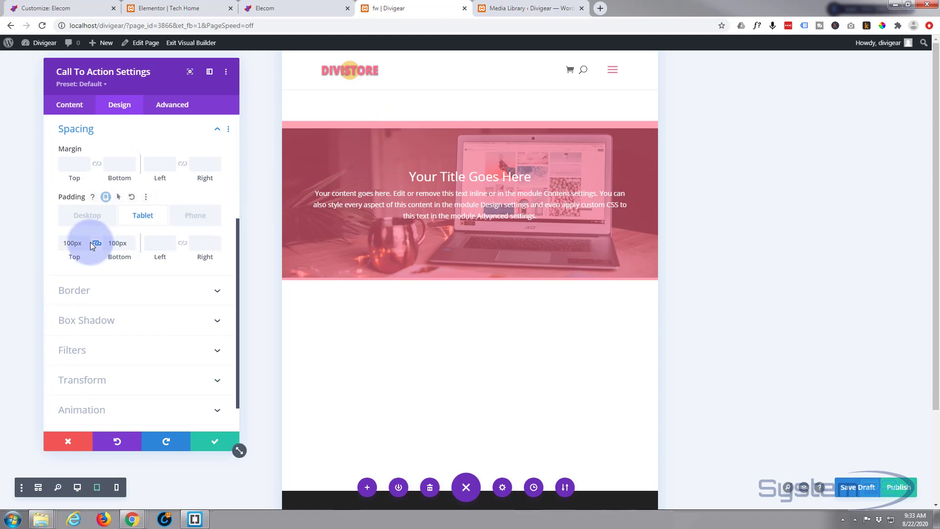
pyautogui.click(72, 243)
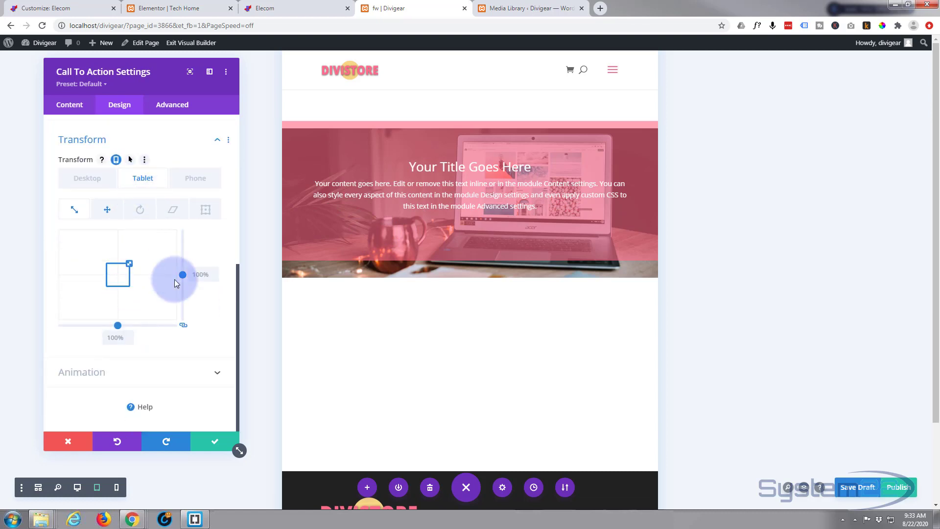
pyautogui.moveTo(110, 209)
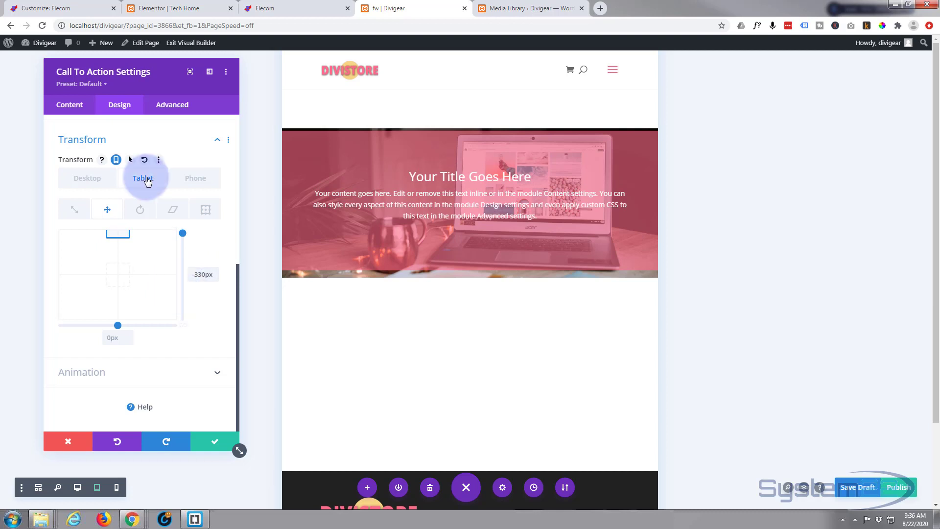
# Step: Compare the overlay offset across device tabs and enter -220 as the phone vertical offset
pyautogui.click(195, 178)
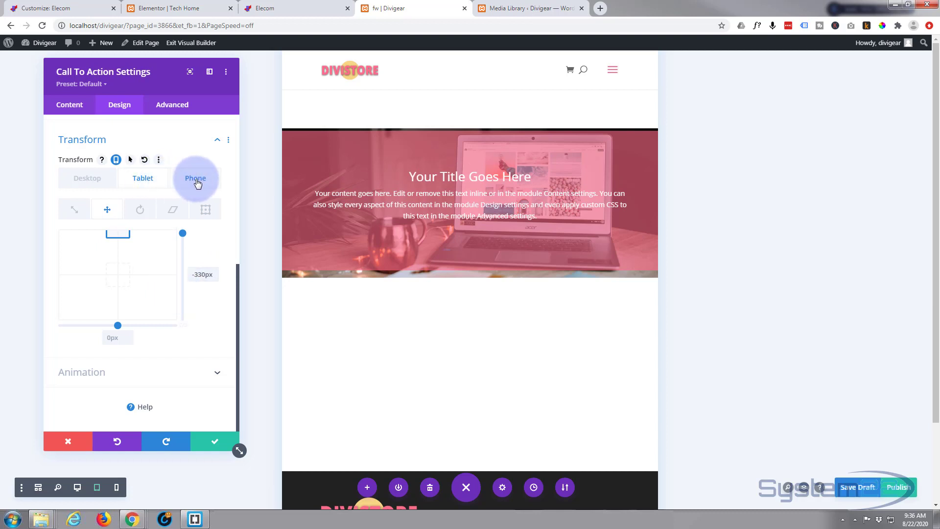
pyautogui.click(195, 178)
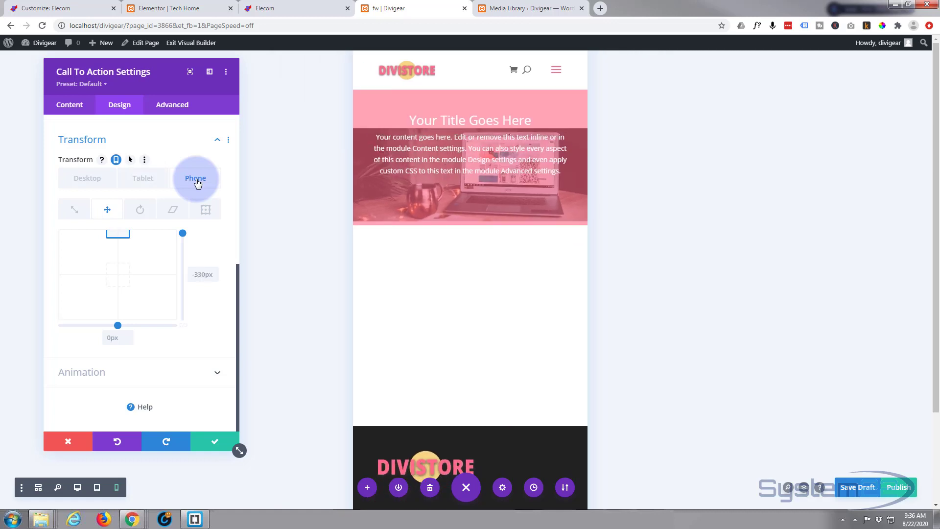
pyautogui.click(195, 178)
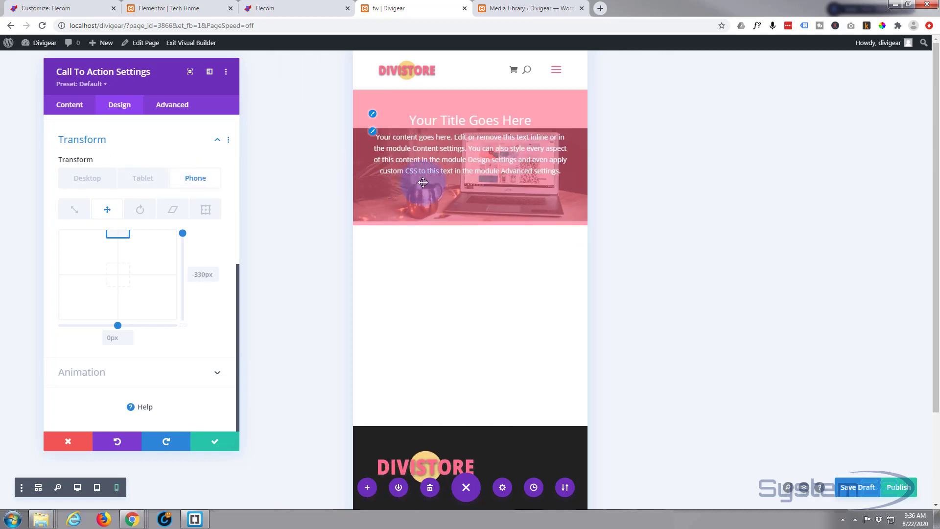
pyautogui.click(195, 178)
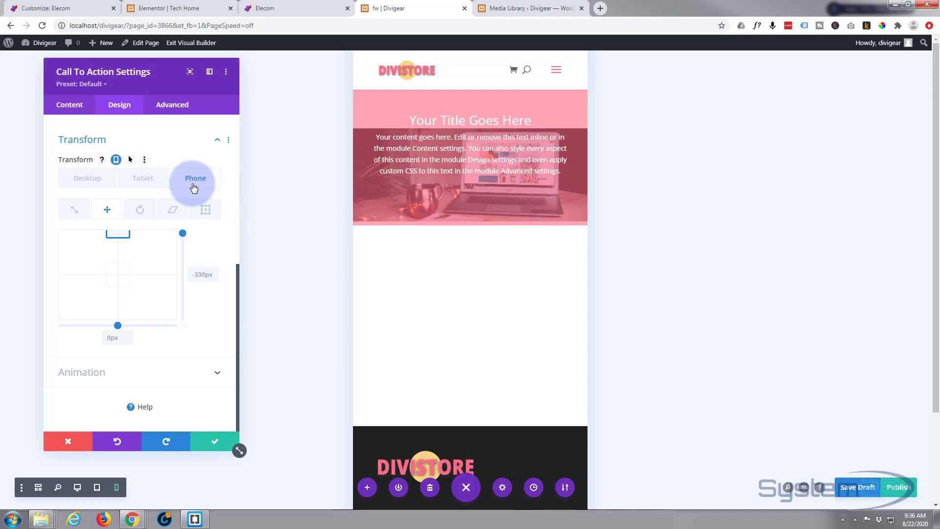
pyautogui.click(195, 179)
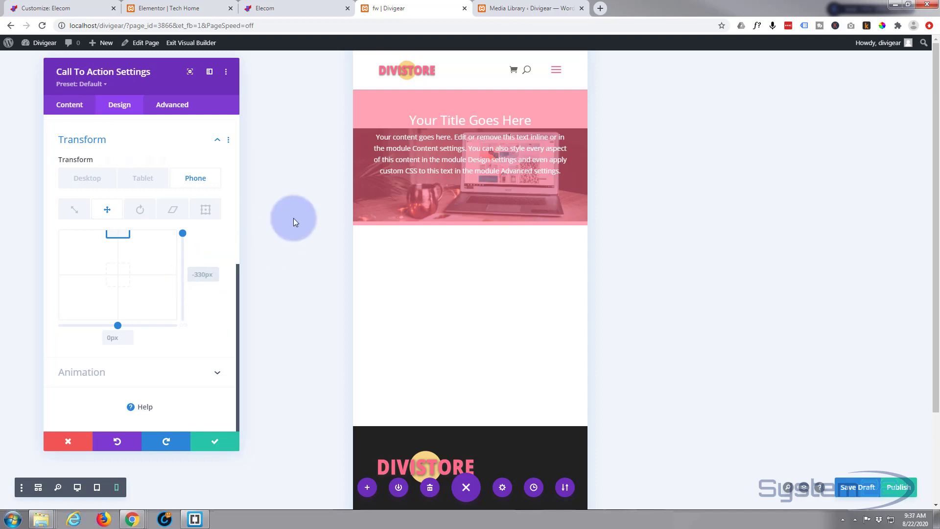
pyautogui.click(203, 274)
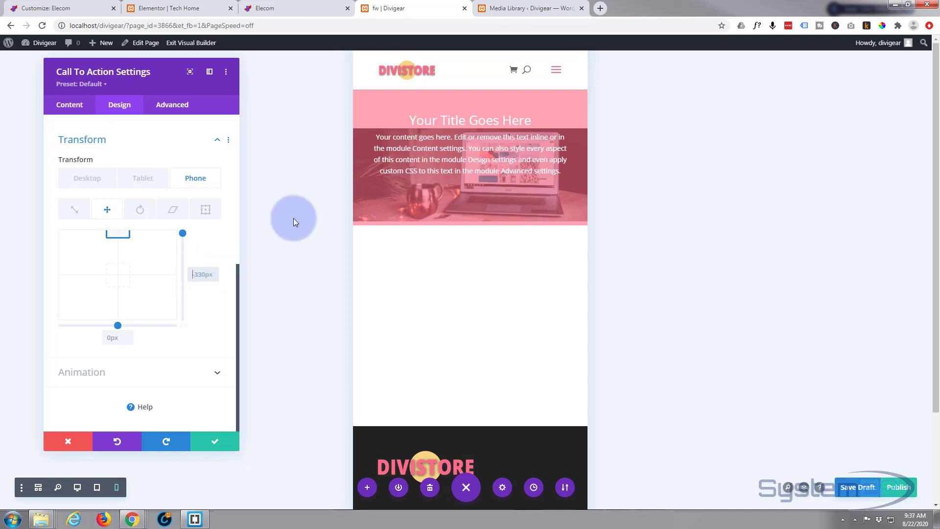
pyautogui.write('-220')
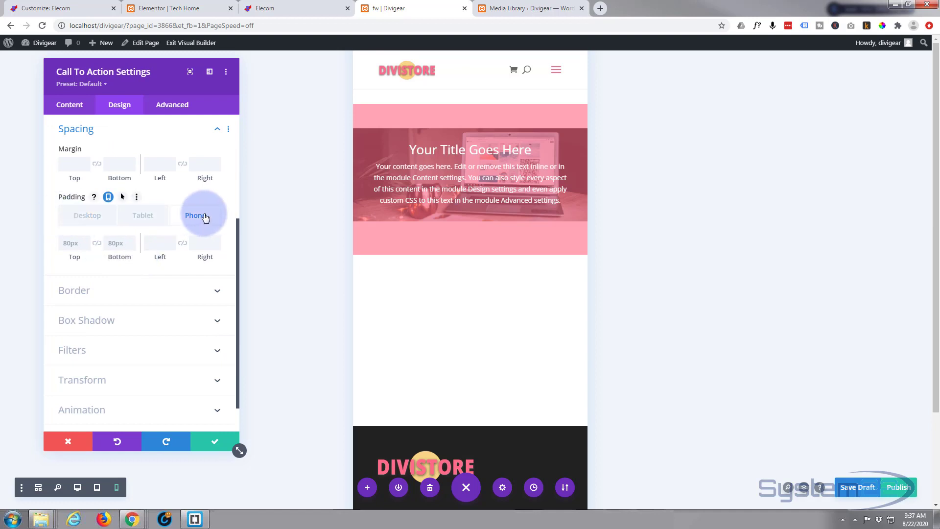
pyautogui.moveTo(204, 215)
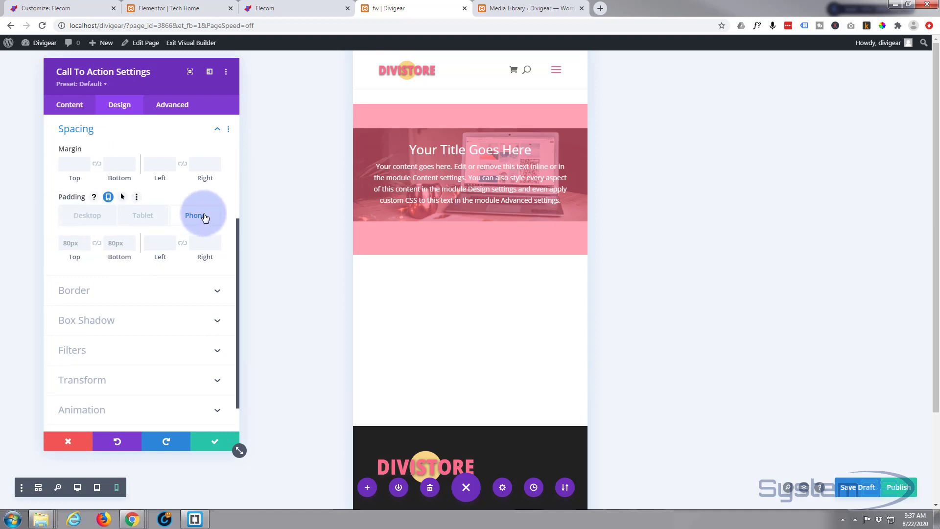
# Step: Set the phone top/bottom padding to 20px (trying 80px first), comparing with tablet
pyautogui.click(195, 216)
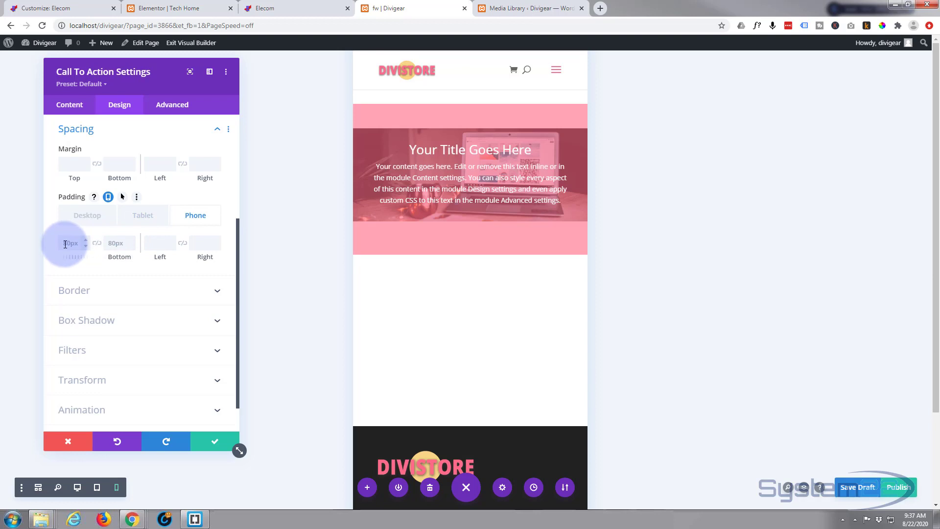
pyautogui.write('80px')
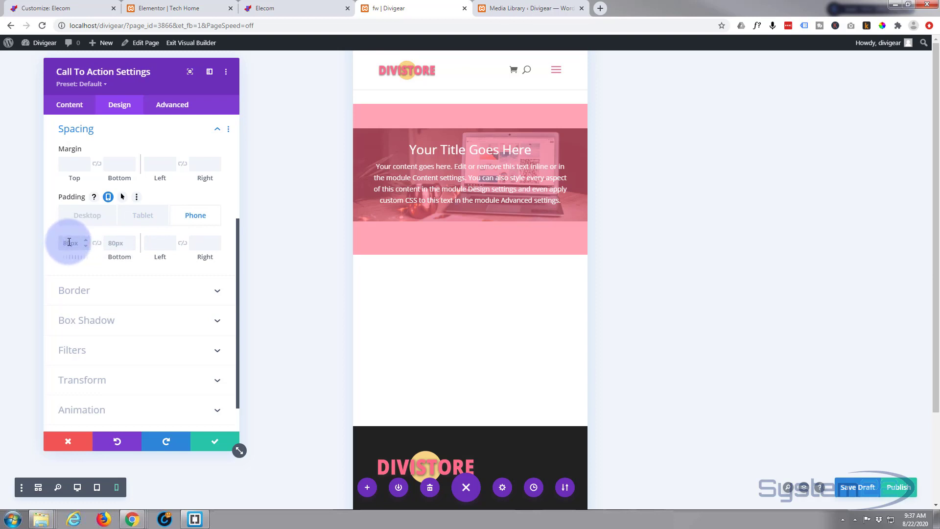
pyautogui.write('20px')
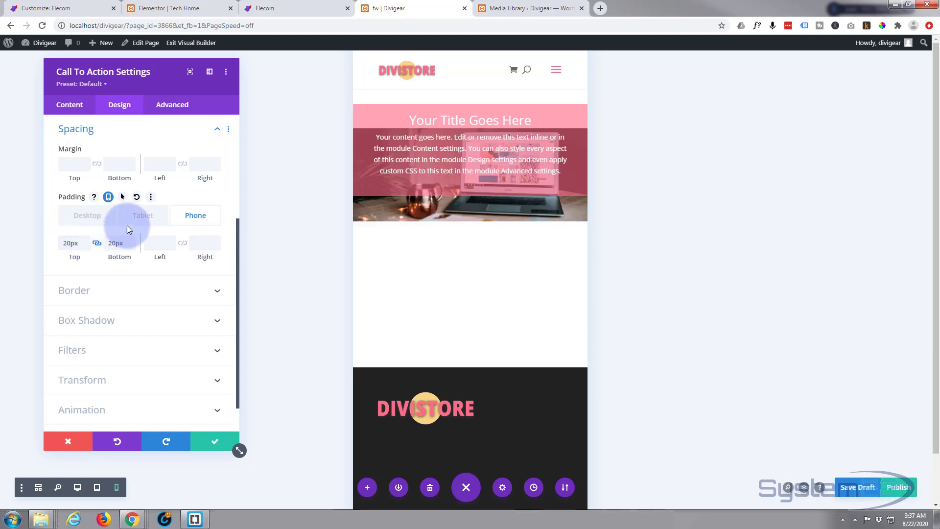
pyautogui.click(143, 216)
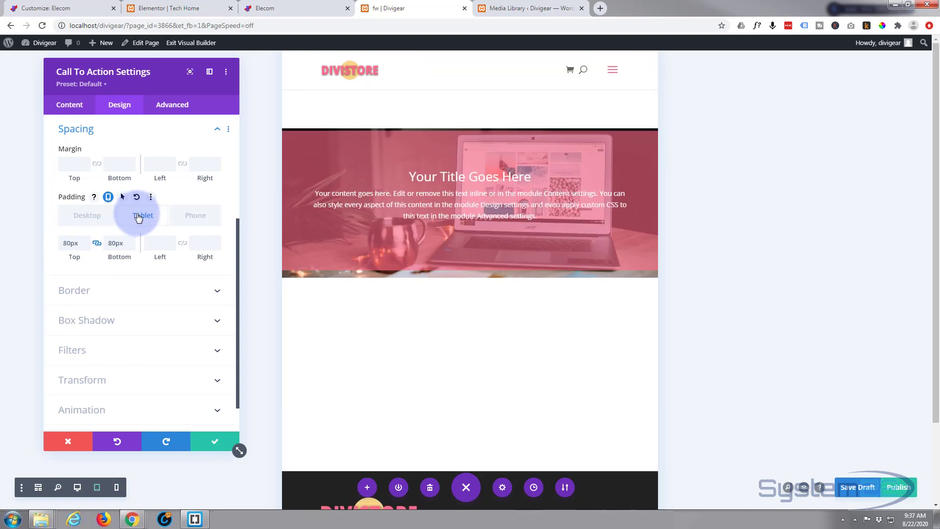
pyautogui.click(195, 215)
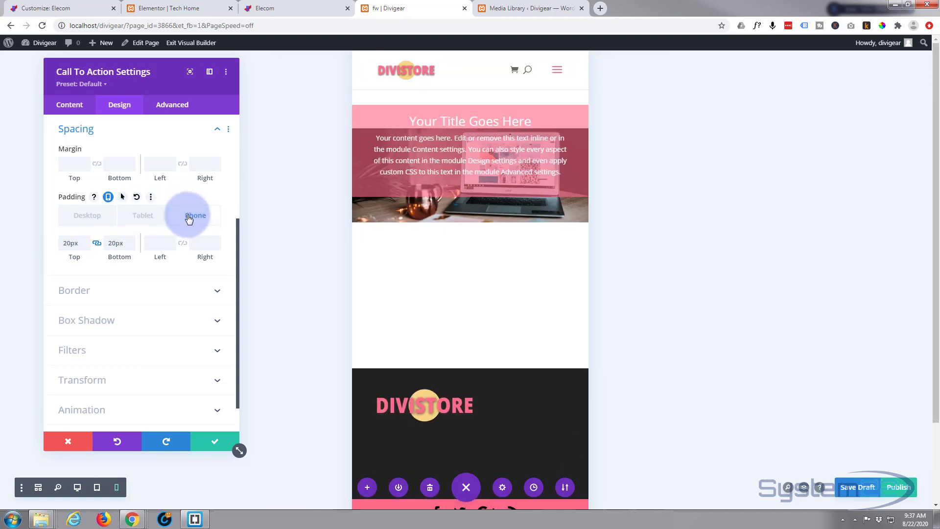
# Step: Set the phone Transform > Translate vertical offset to -200px
pyautogui.click(195, 214)
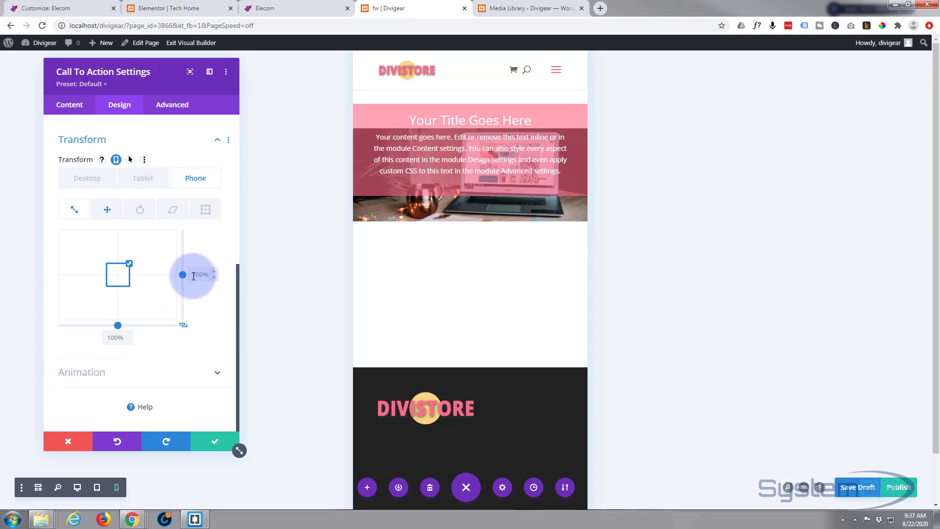
pyautogui.click(107, 209)
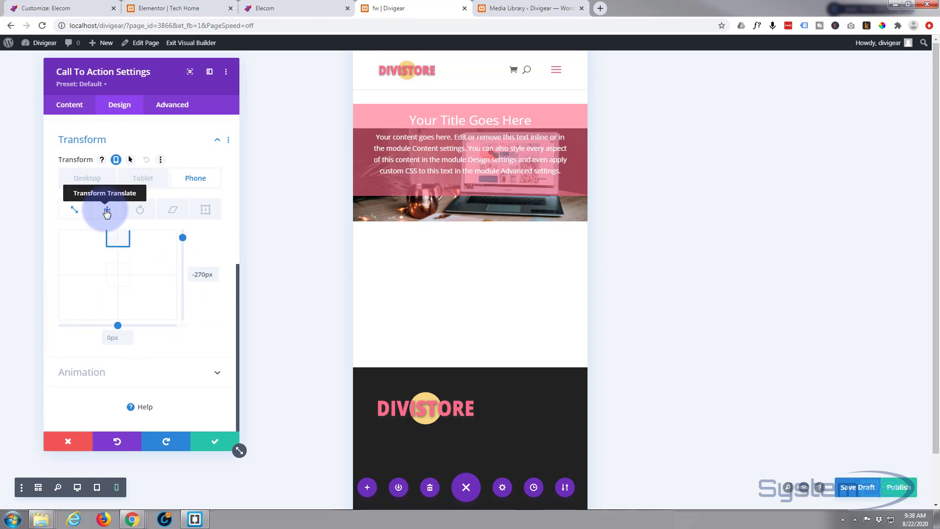
pyautogui.click(107, 210)
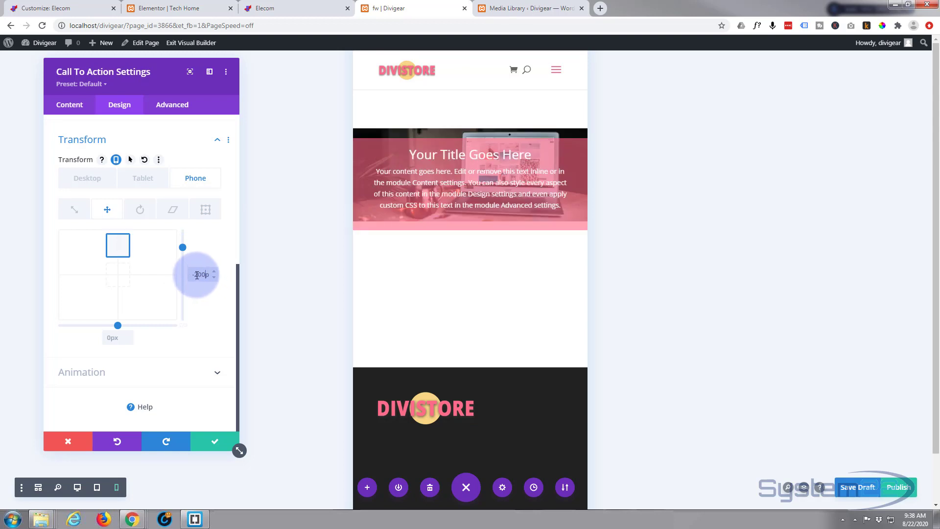
pyautogui.write('-200px')
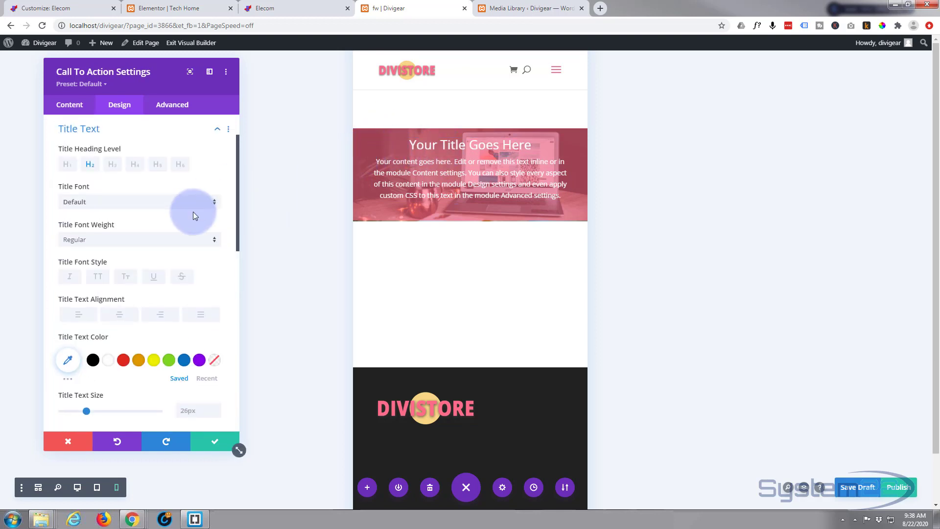
# Step: Enable per-device Desktop/Tablet/Phone values for the Title Text Size
pyautogui.scroll(-3)
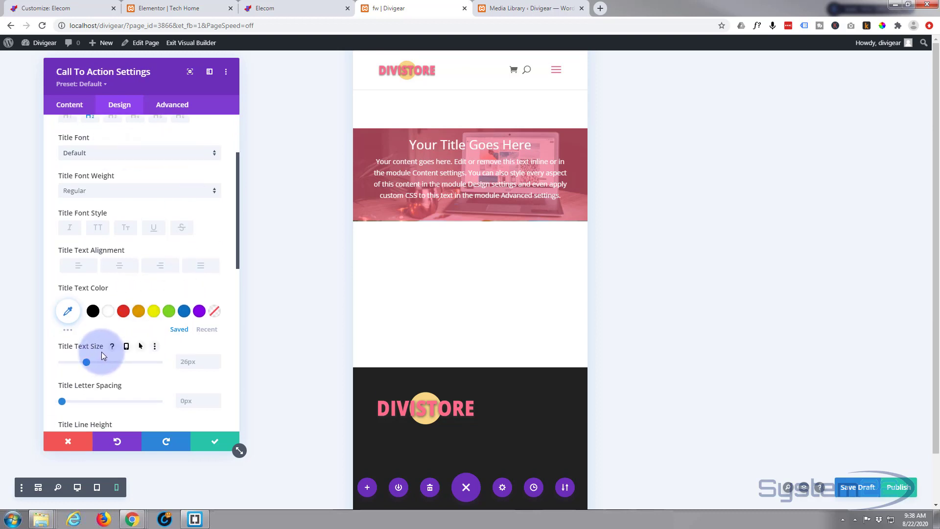
pyautogui.moveTo(126, 347)
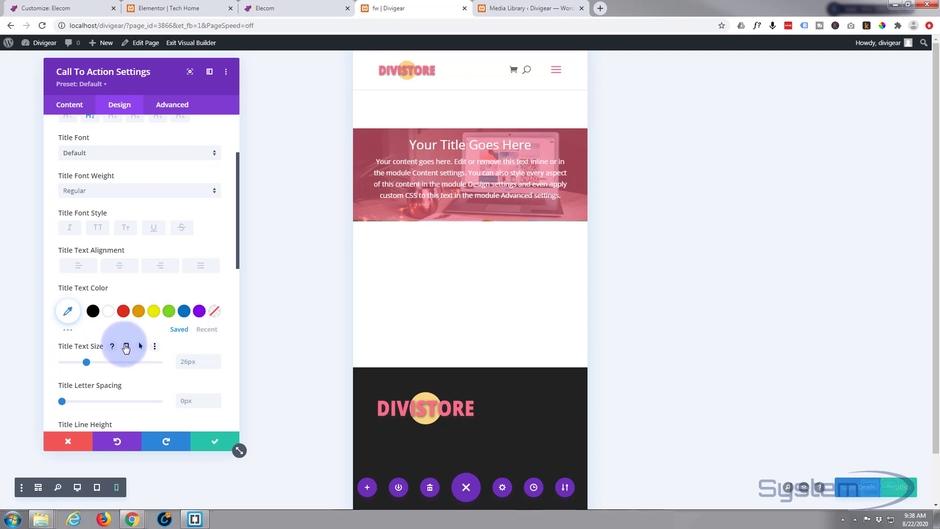
pyautogui.click(126, 347)
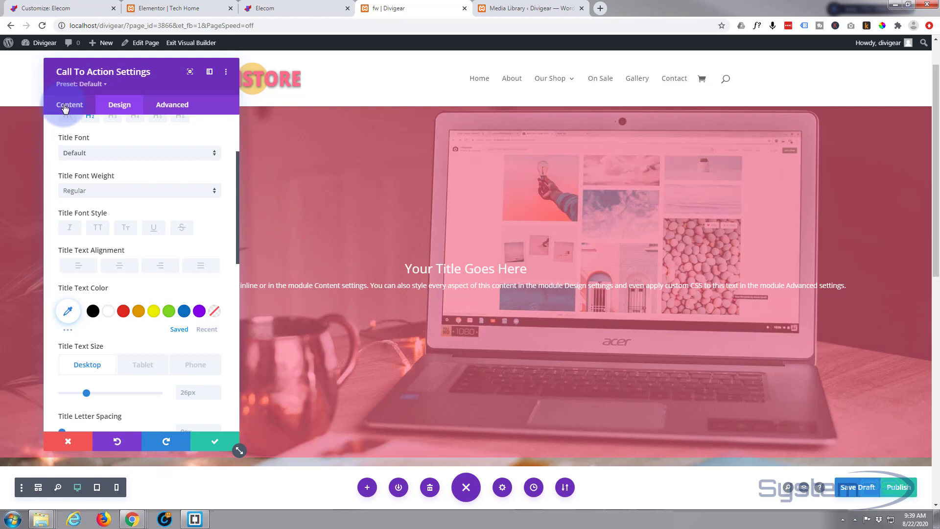
# Step: Replace the pink background with black lowered to about rgba(0,0,0,0.22)
pyautogui.click(70, 104)
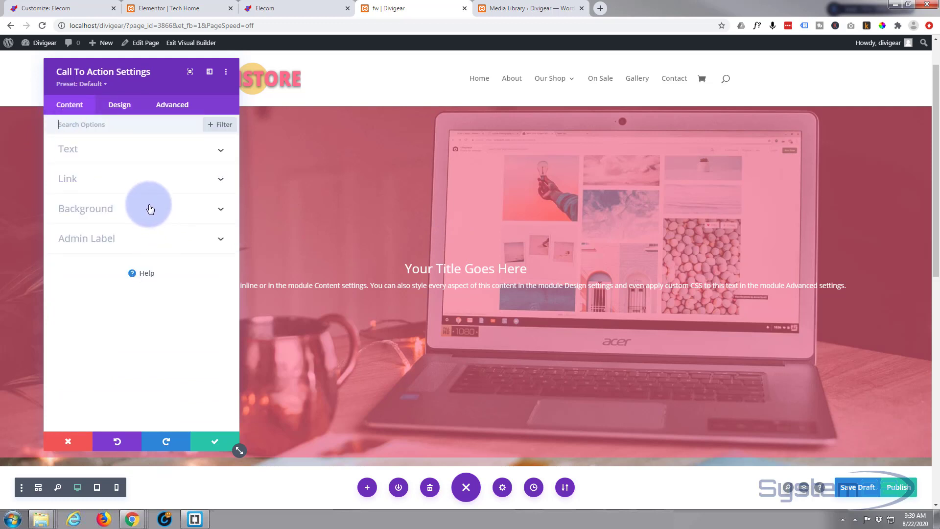
pyautogui.click(85, 208)
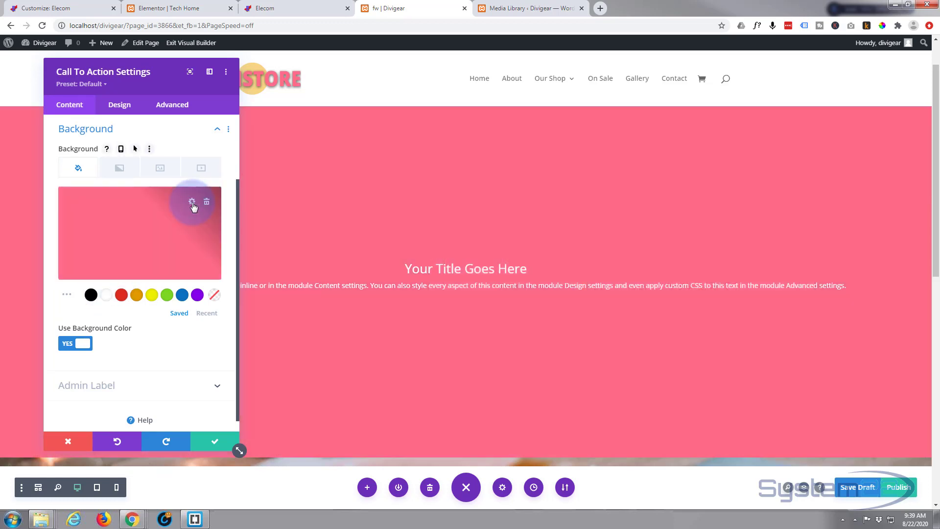
pyautogui.click(206, 201)
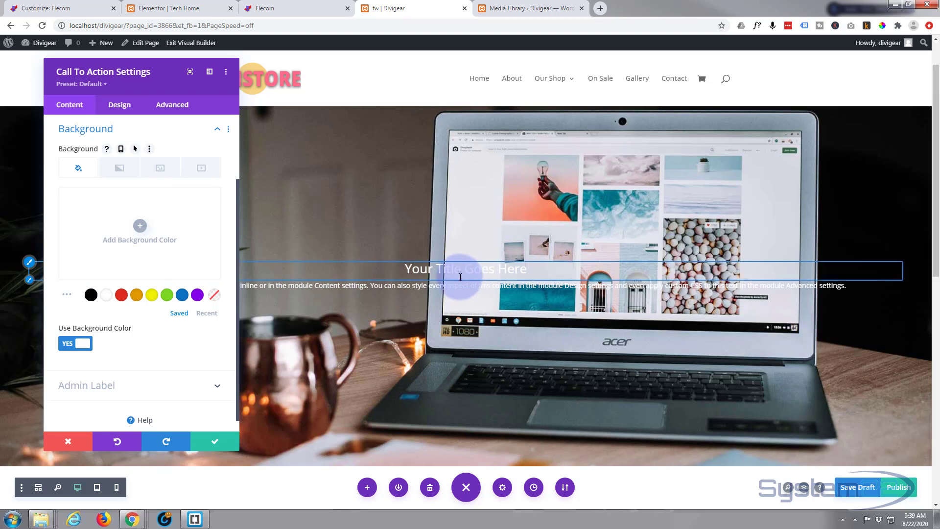
pyautogui.click(90, 294)
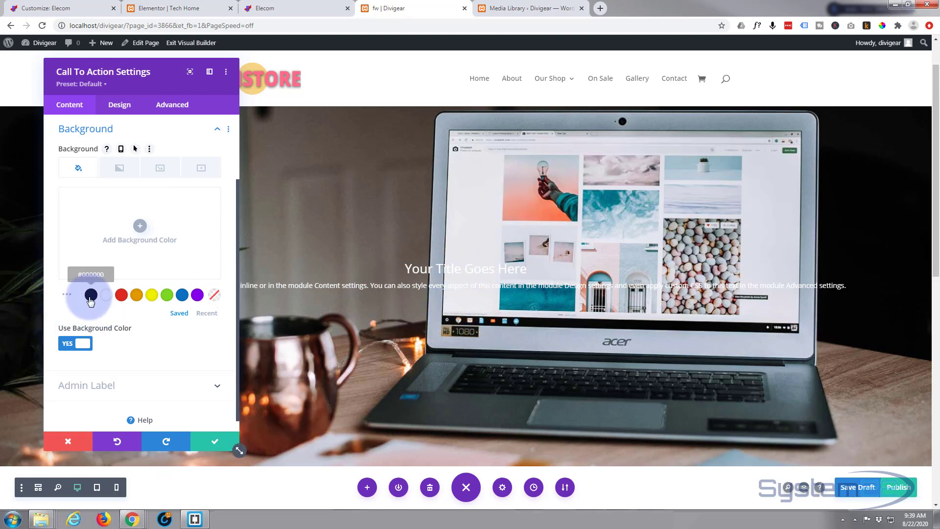
pyautogui.click(90, 294)
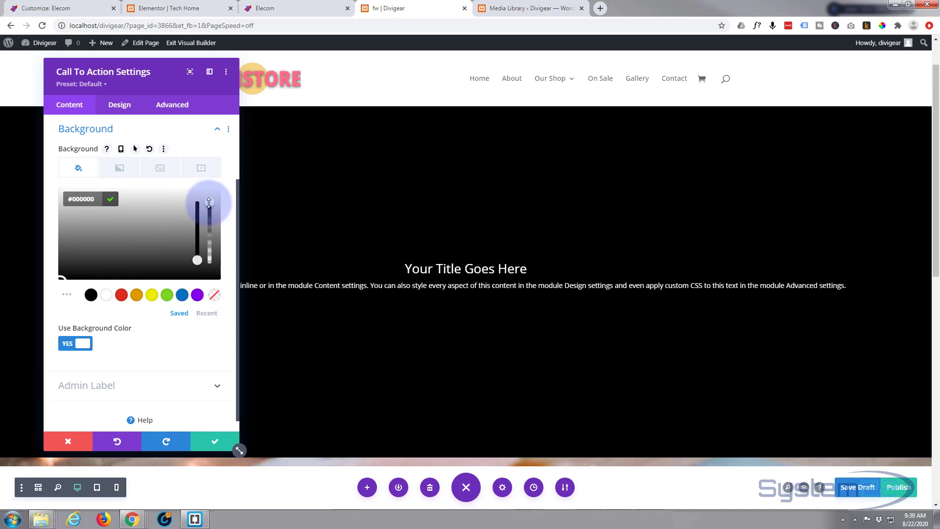
pyautogui.moveTo(209, 204); pyautogui.dragTo(208, 259)
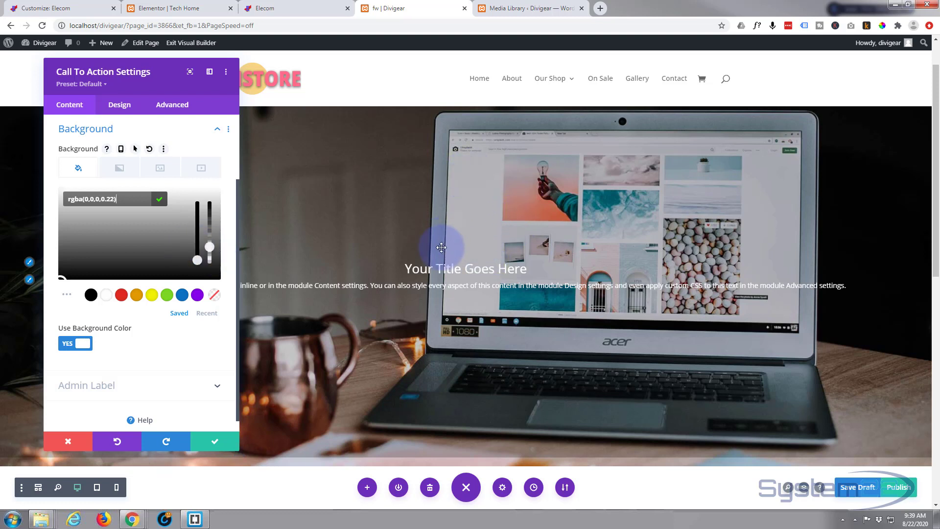
pyautogui.moveTo(435, 216)
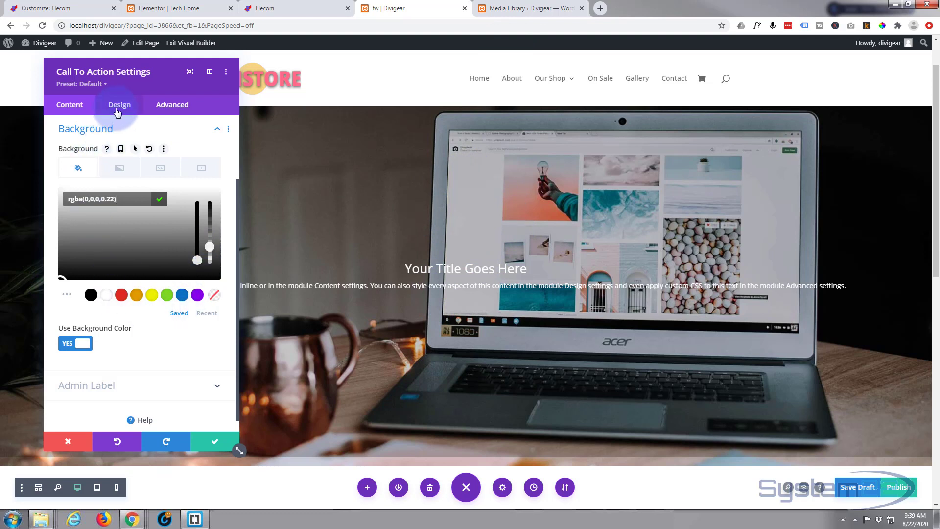
# Step: Set the Filters opacity to 0% normally and 100% on hover
pyautogui.click(119, 105)
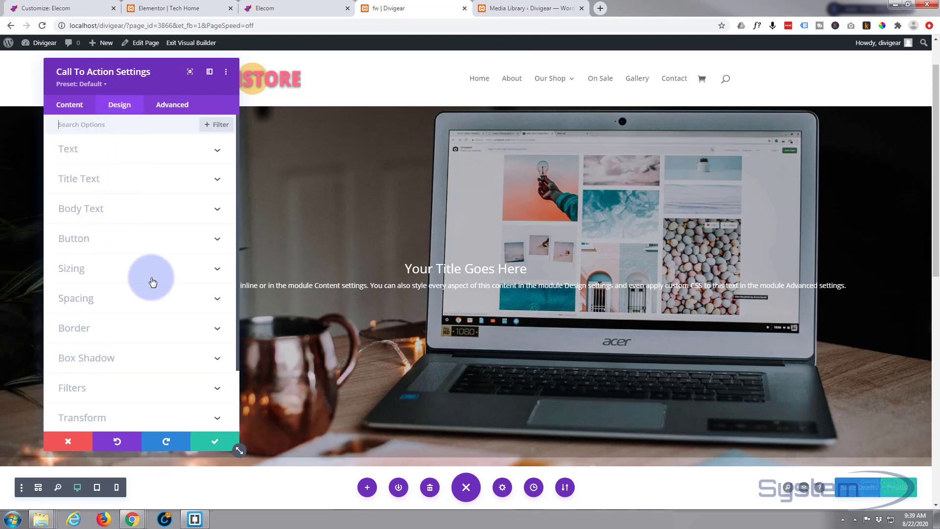
pyautogui.moveTo(143, 302)
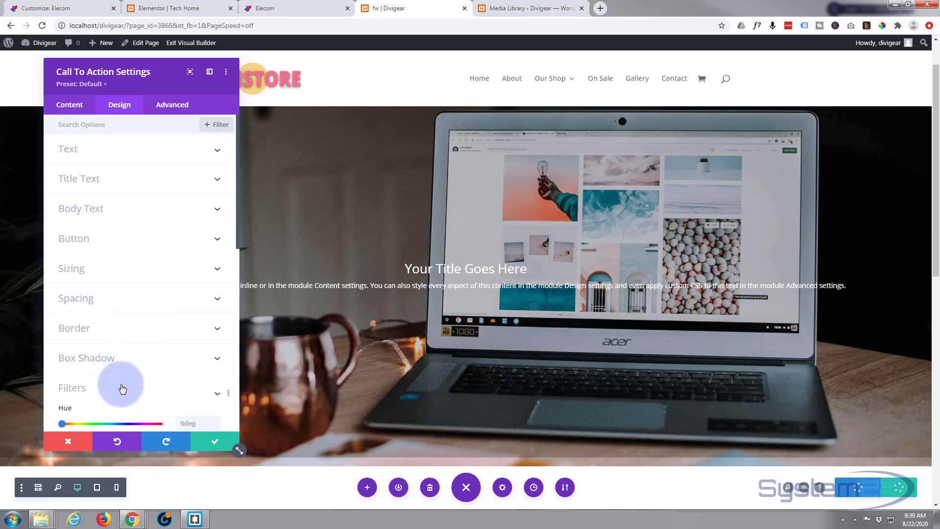
pyautogui.click(72, 388)
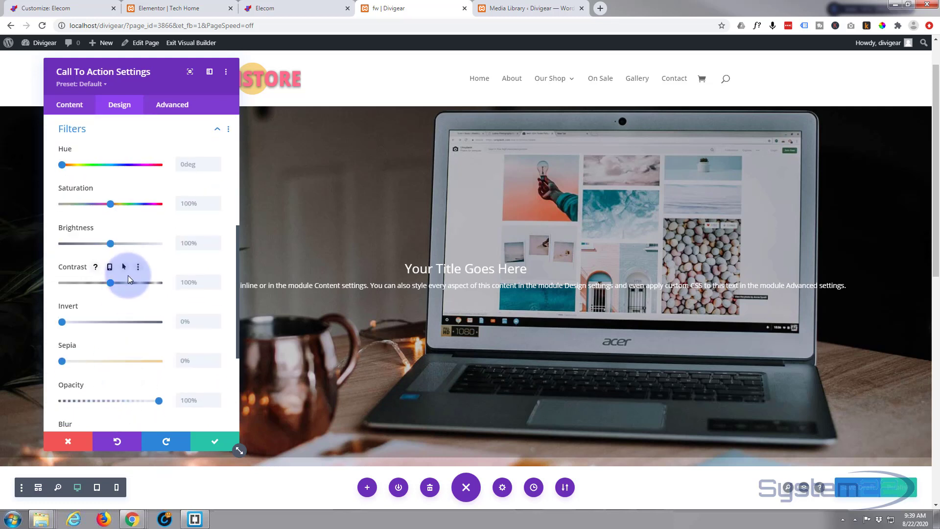
pyautogui.scroll(-3)
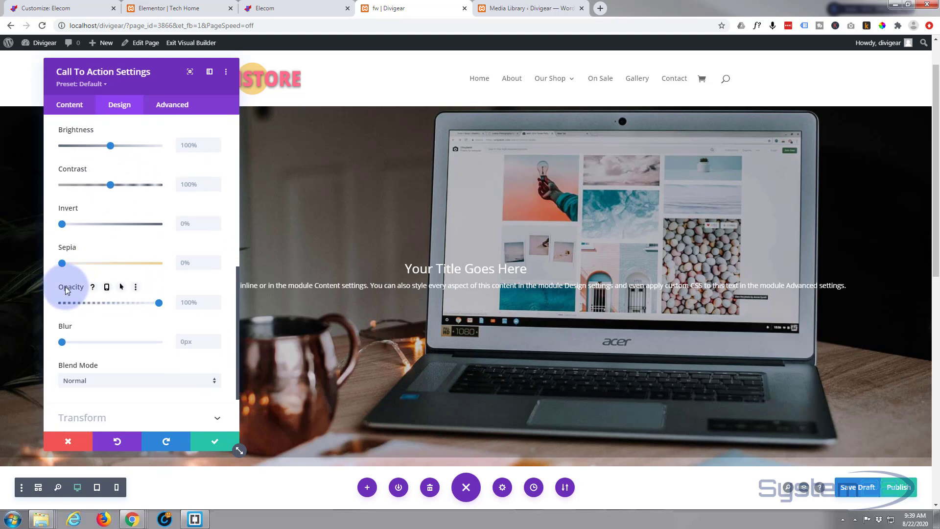
pyautogui.moveTo(66, 249)
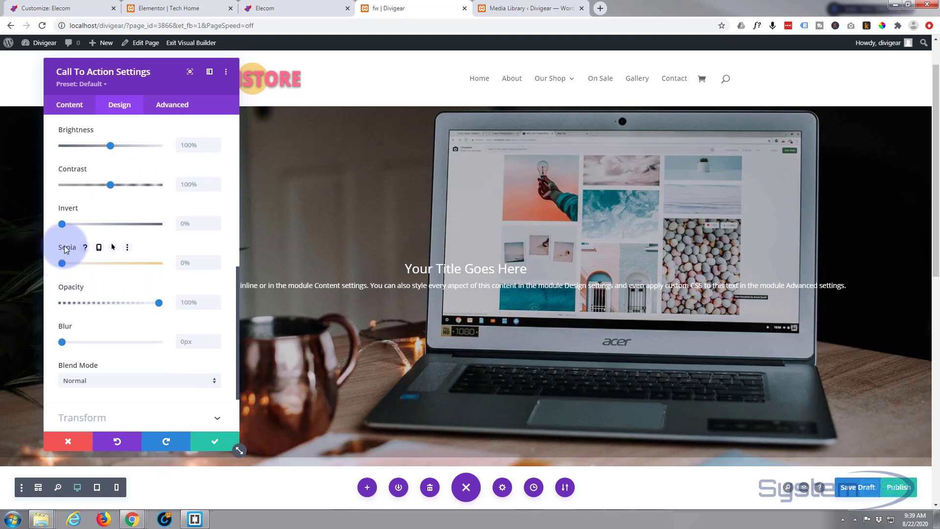
pyautogui.moveTo(119, 289)
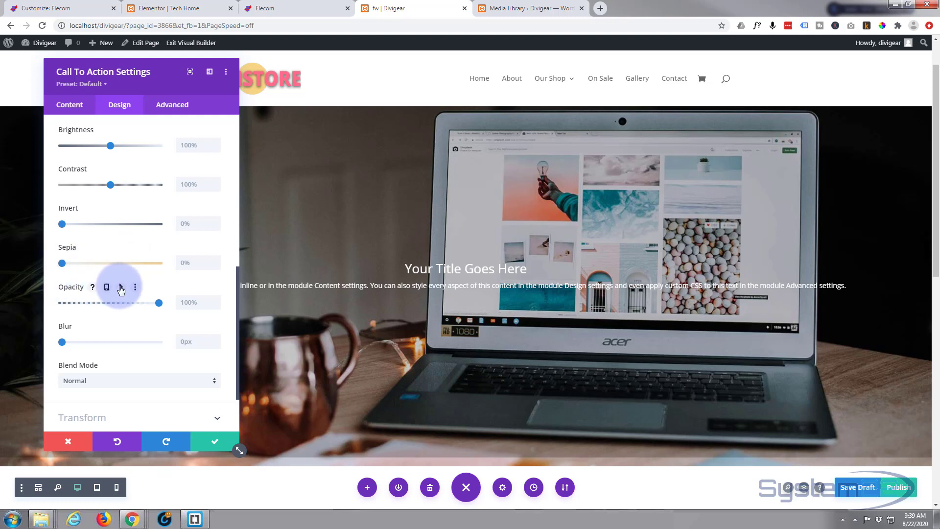
pyautogui.click(121, 286)
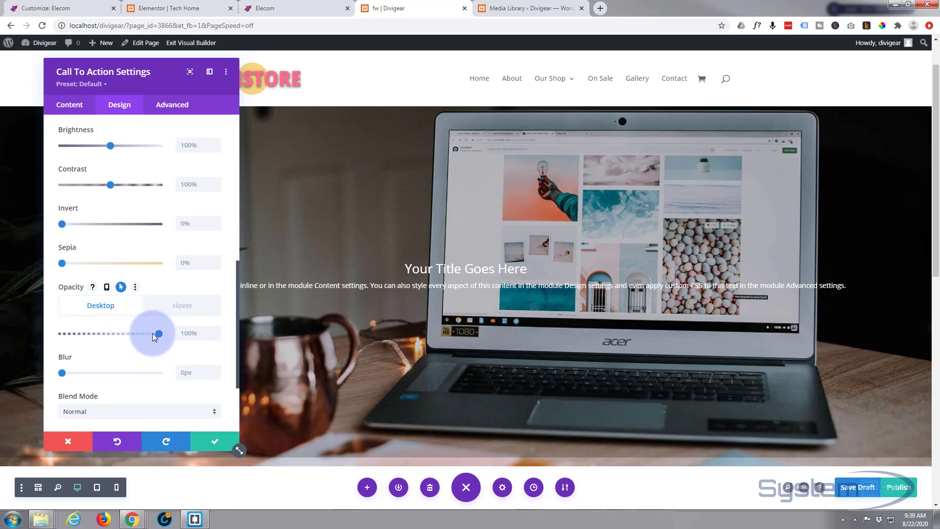
pyautogui.moveTo(157, 334); pyautogui.dragTo(62, 333)
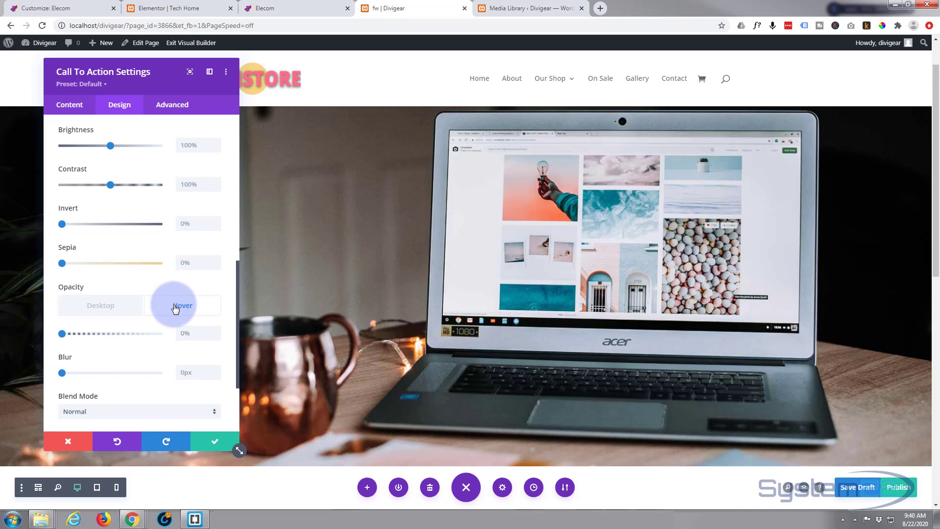
pyautogui.moveTo(63, 334); pyautogui.dragTo(106, 334)
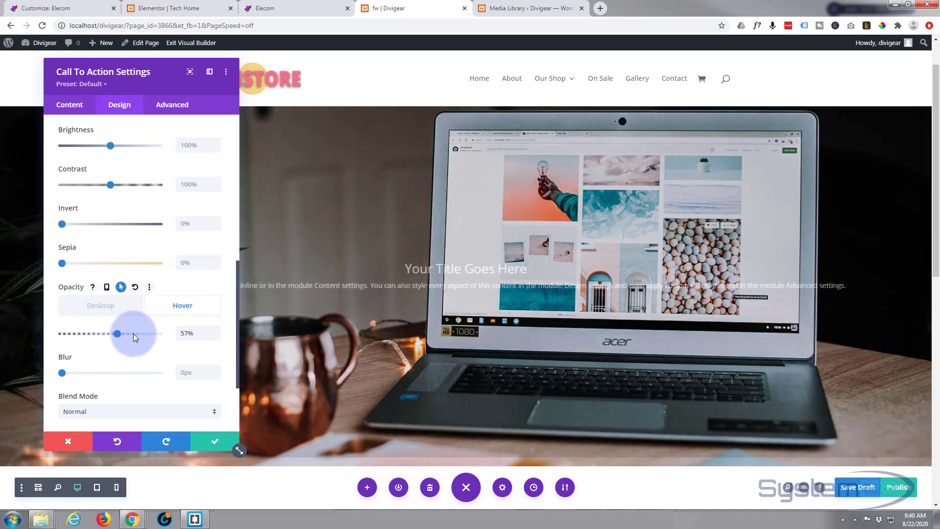
pyautogui.moveTo(106, 333); pyautogui.dragTo(157, 333)
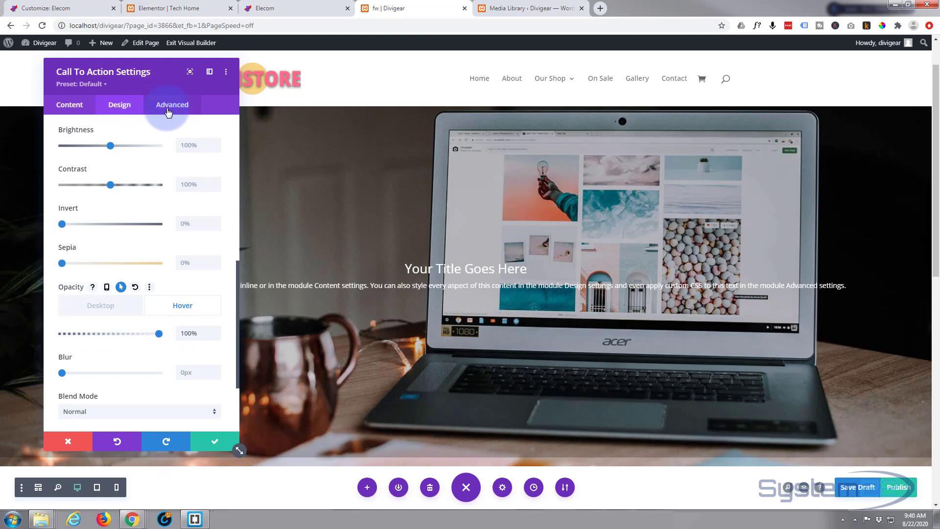
# Step: Review the Advanced transitions and save the Call To Action settings
pyautogui.click(172, 104)
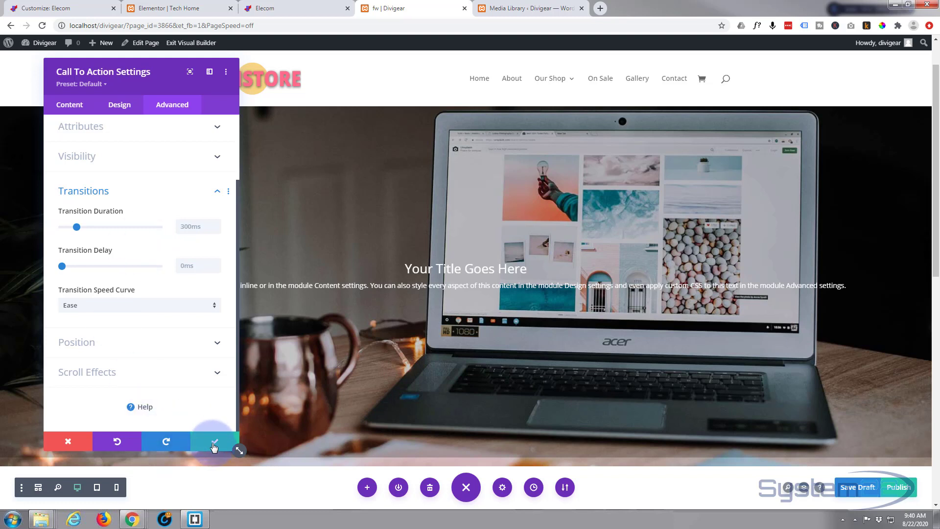
pyautogui.moveTo(213, 442)
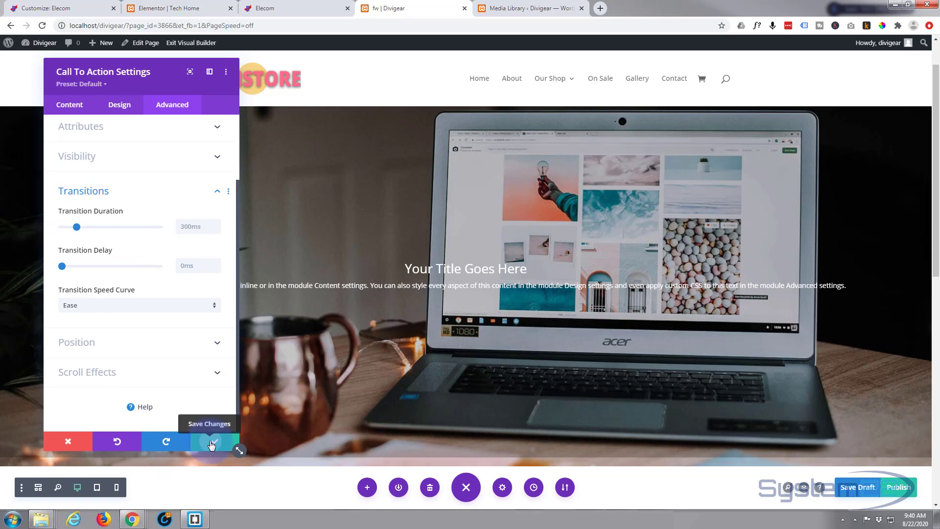
pyautogui.click(211, 441)
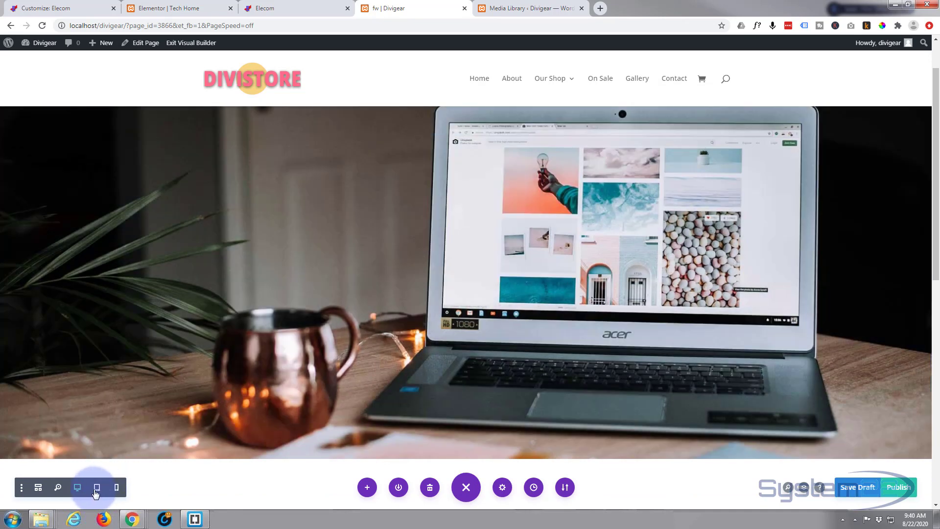
# Step: Preview the page at tablet, desktop, tablet again, then phone width
pyautogui.click(96, 486)
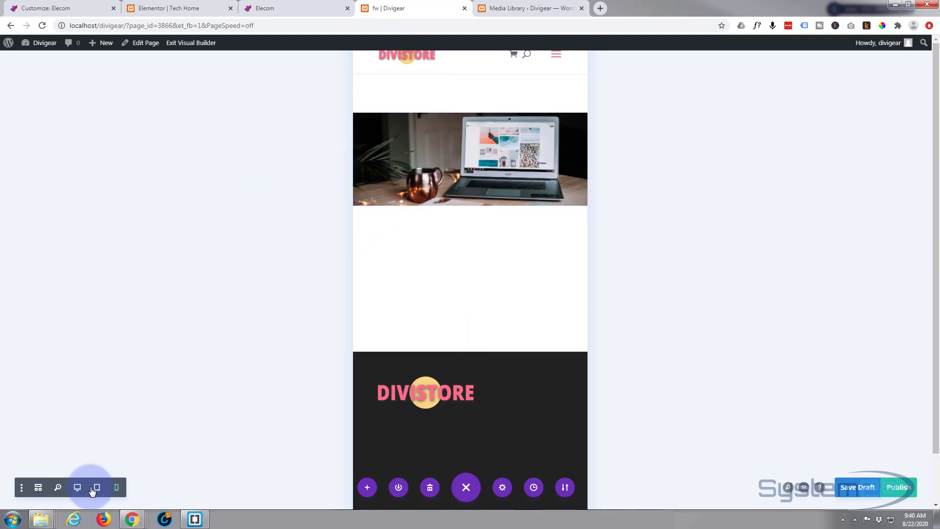
pyautogui.click(77, 488)
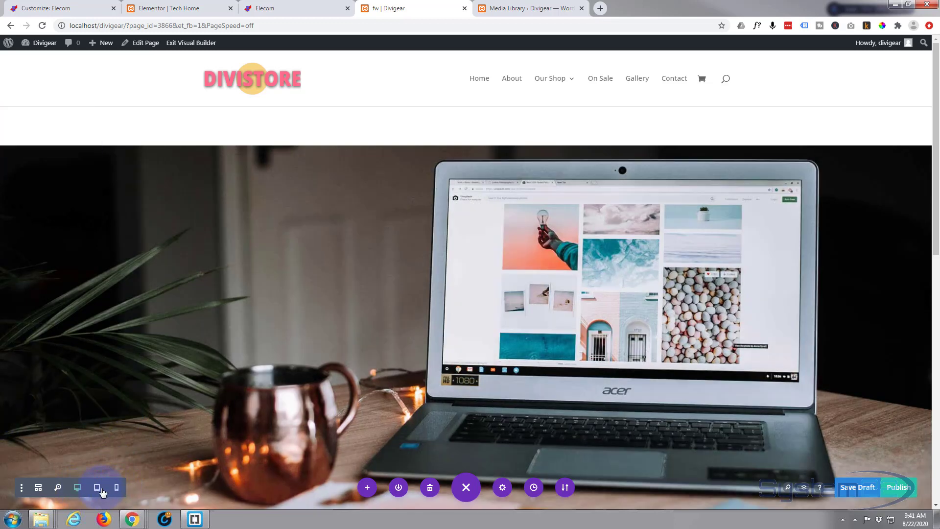
pyautogui.moveTo(96, 486)
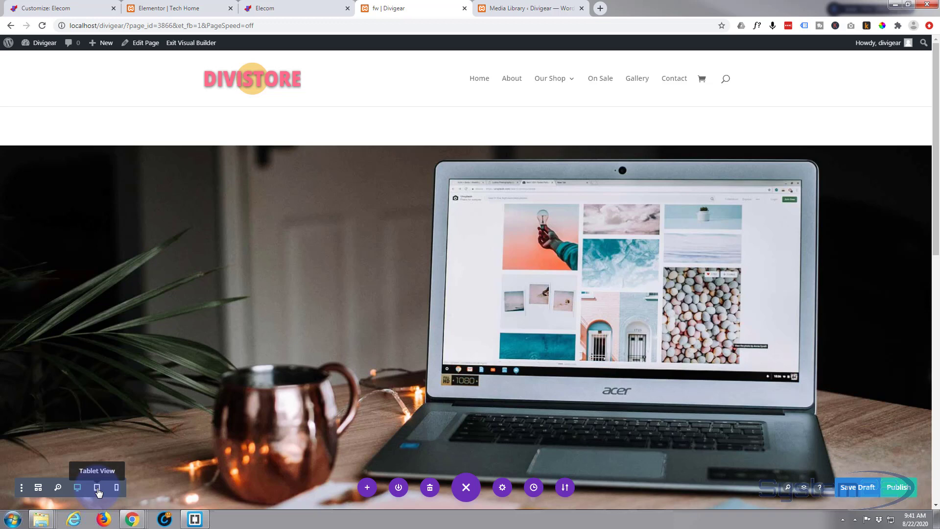
pyautogui.click(97, 486)
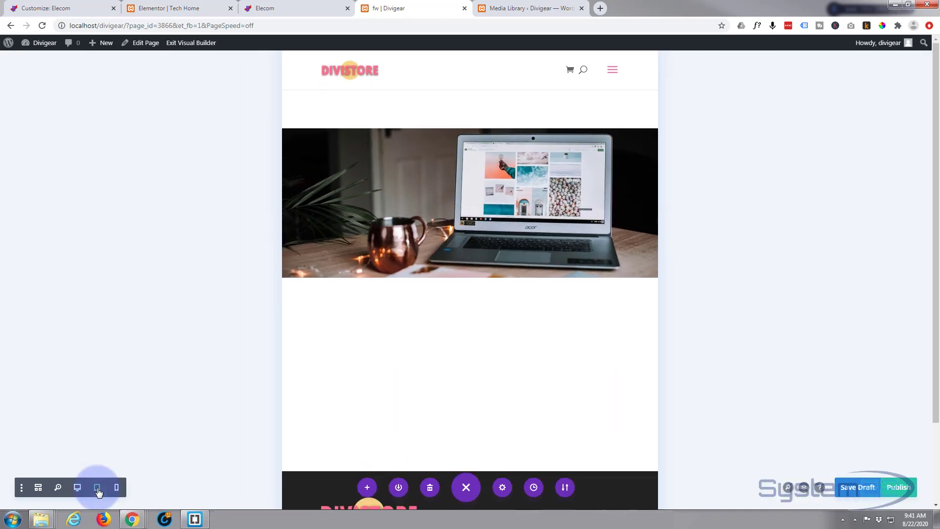
pyautogui.moveTo(117, 488)
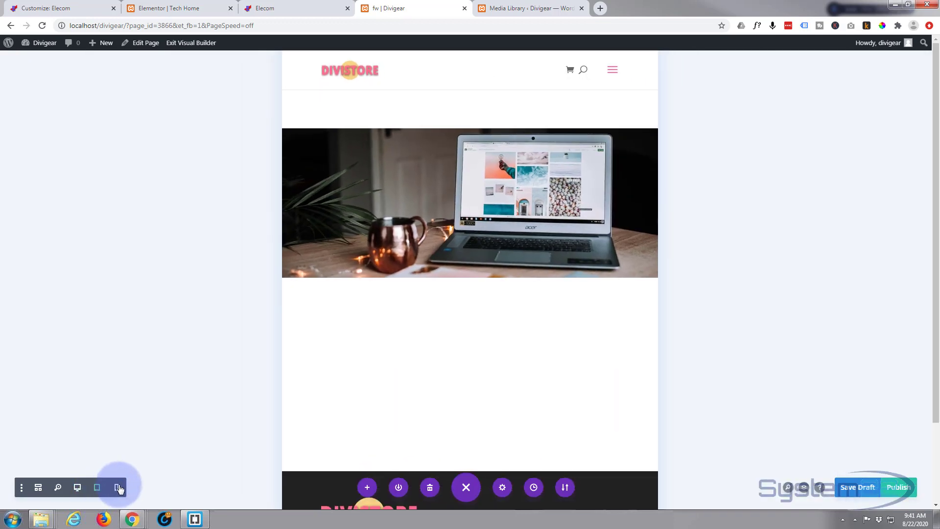
pyautogui.click(118, 488)
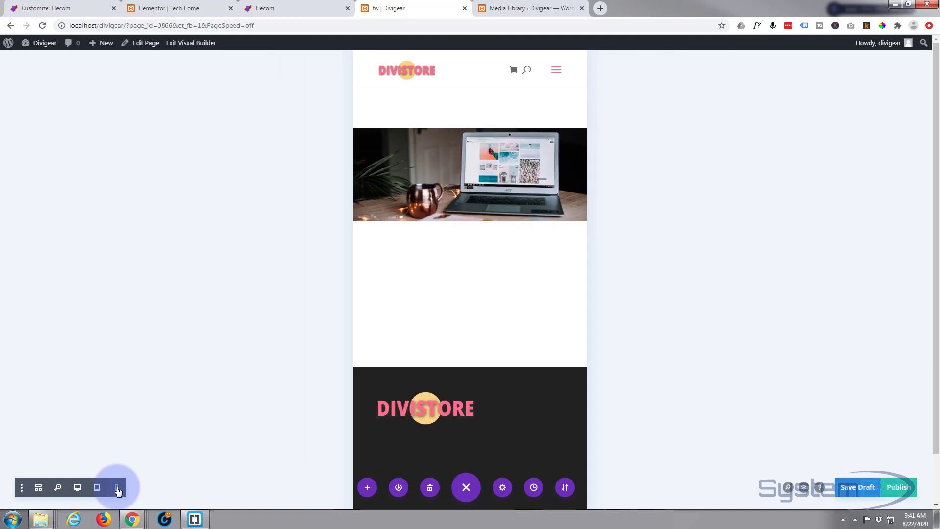
pyautogui.moveTo(117, 488)
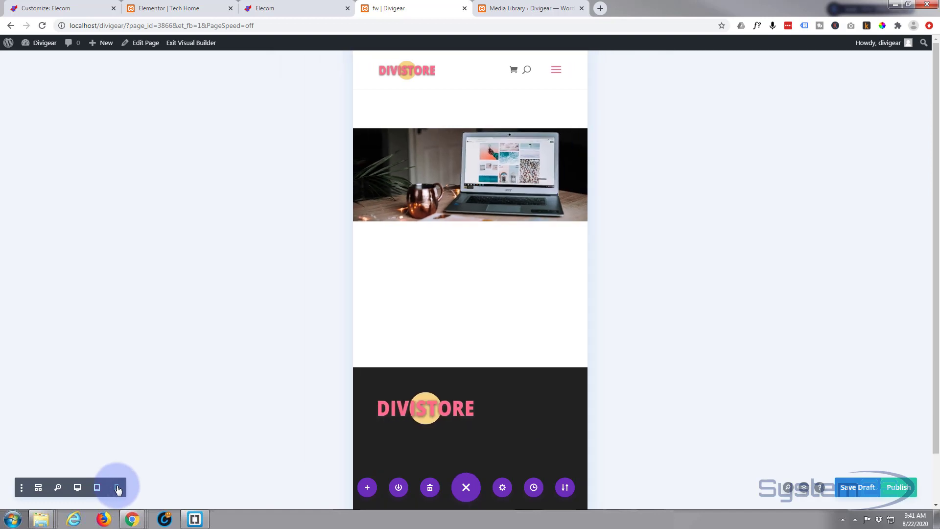
pyautogui.moveTo(117, 487)
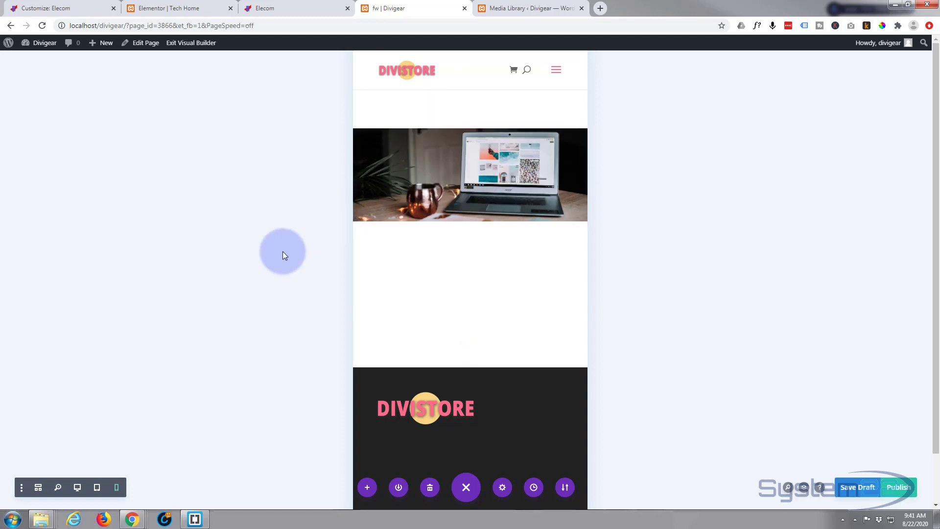
pyautogui.moveTo(211, 359)
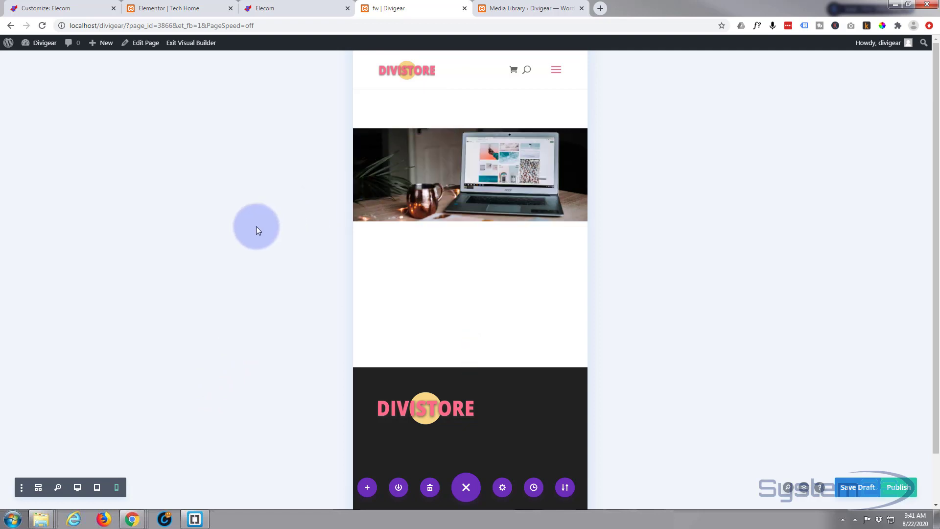
pyautogui.moveTo(742, 463)
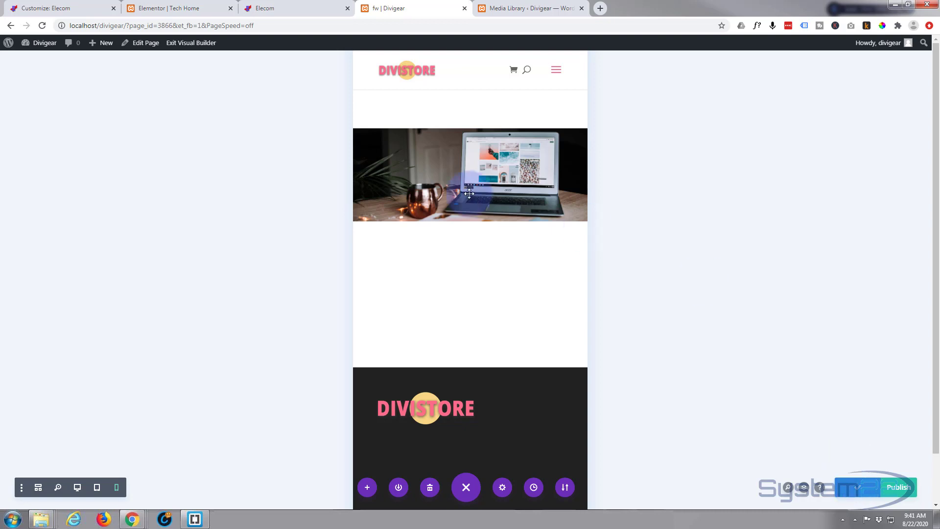
# Step: Save the page as a draft and exit the visual builder to the live page
pyautogui.click(191, 43)
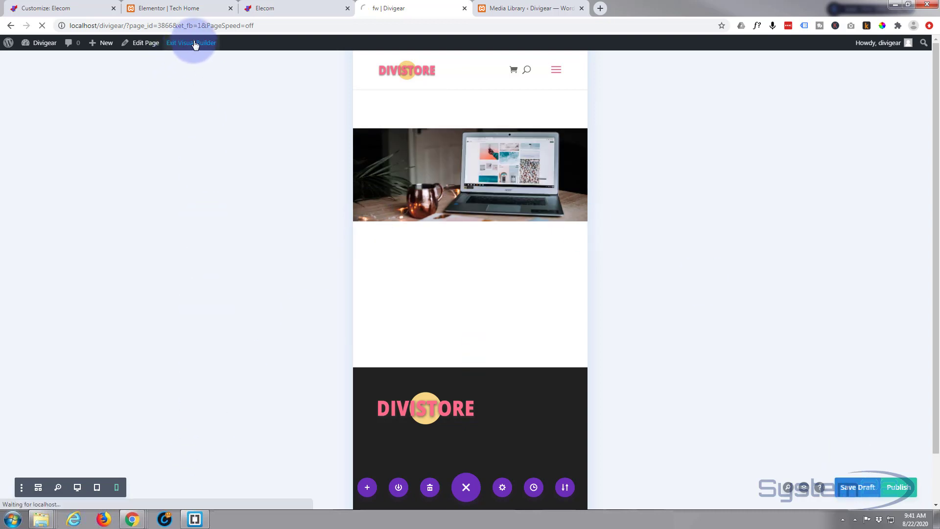
pyautogui.click(191, 43)
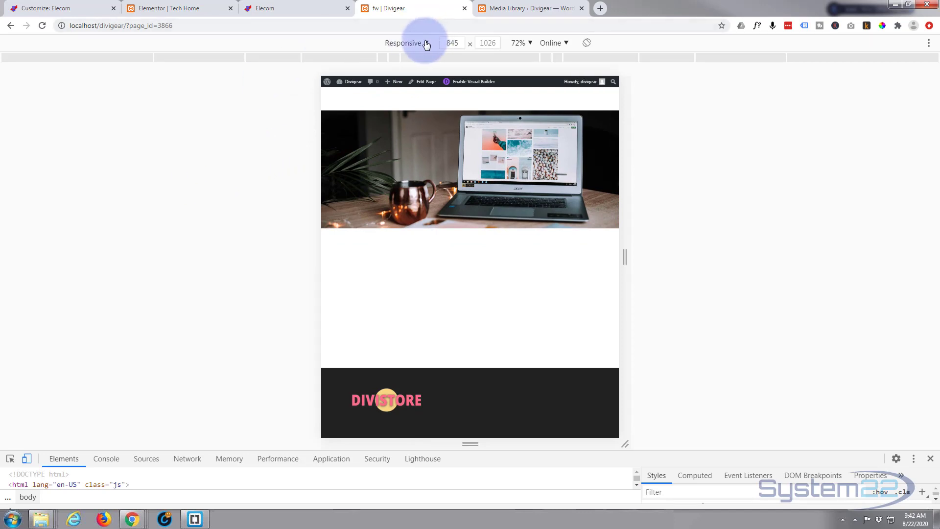
# Step: Emulate an iPad and tap outside the image to hide the overlay
pyautogui.click(425, 42)
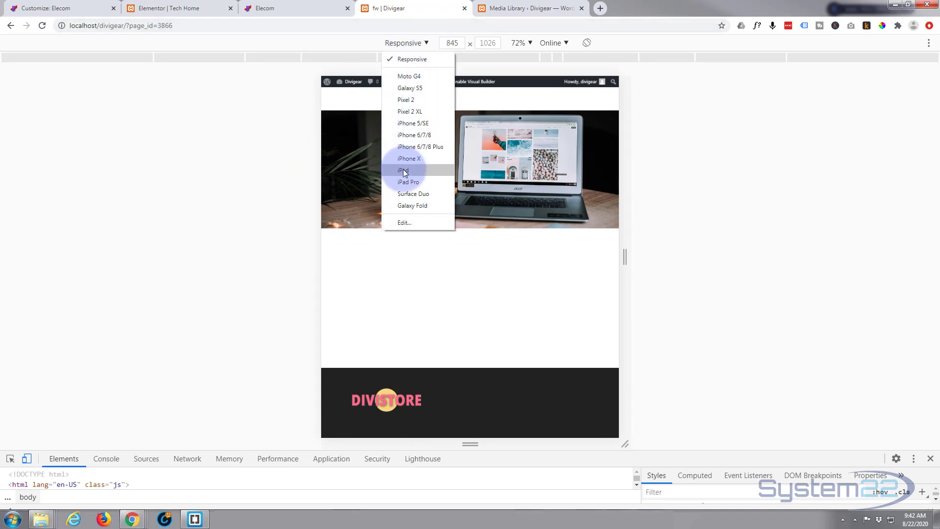
pyautogui.click(404, 170)
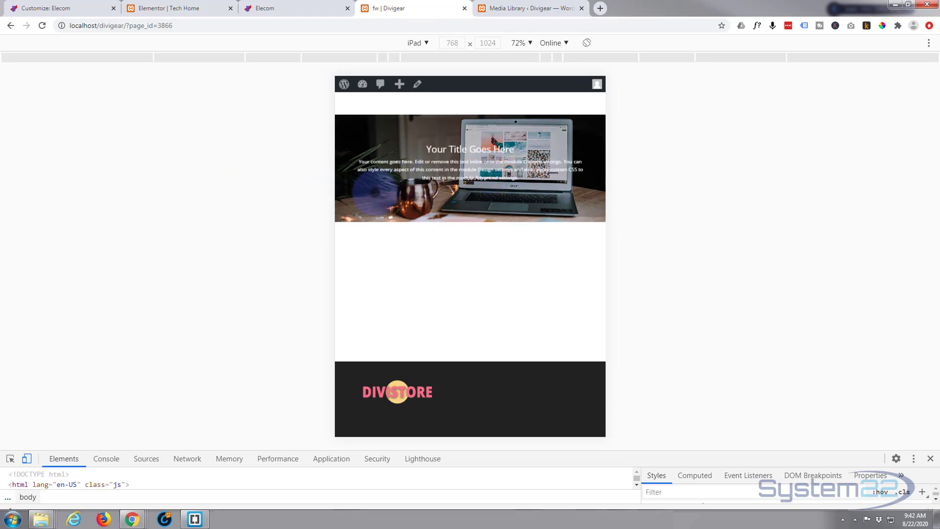
pyautogui.click(264, 171)
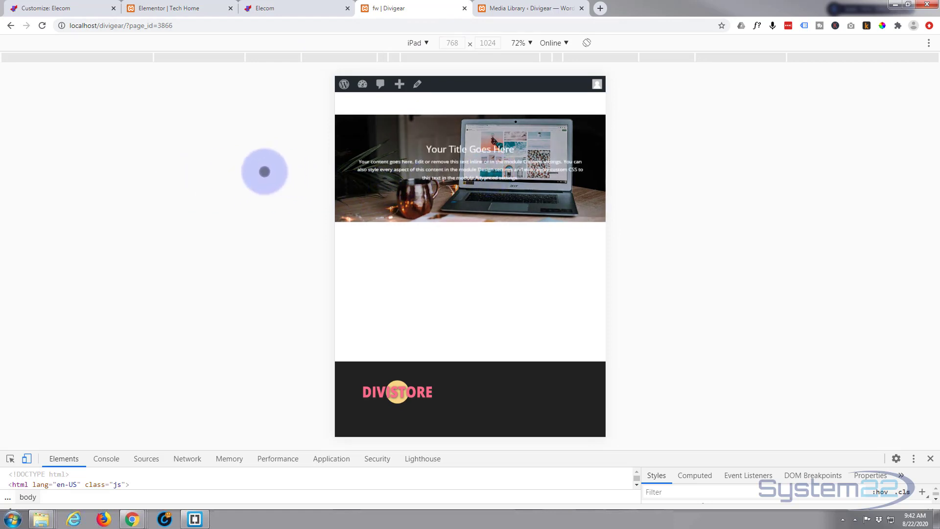
pyautogui.moveTo(635, 153)
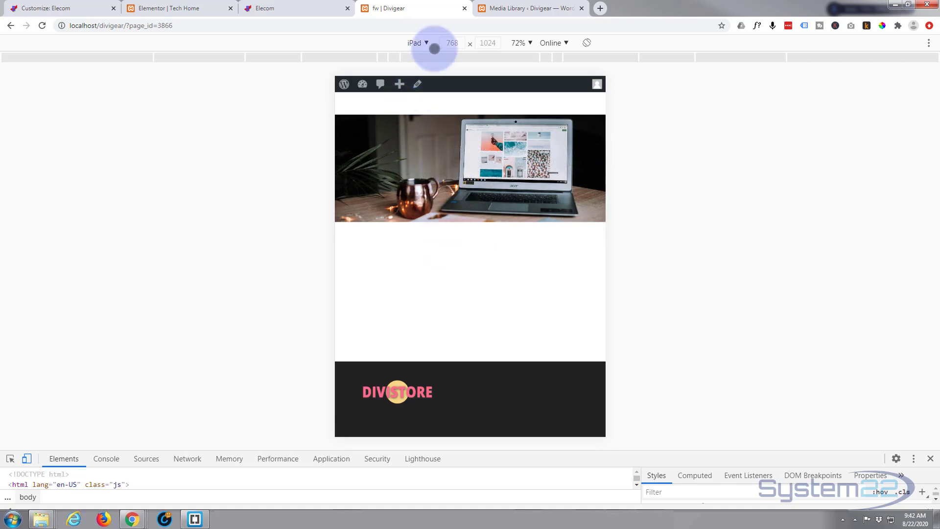
# Step: Emulate an iPhone 5/SE, then scroll the live page at full desktop width
pyautogui.click(418, 43)
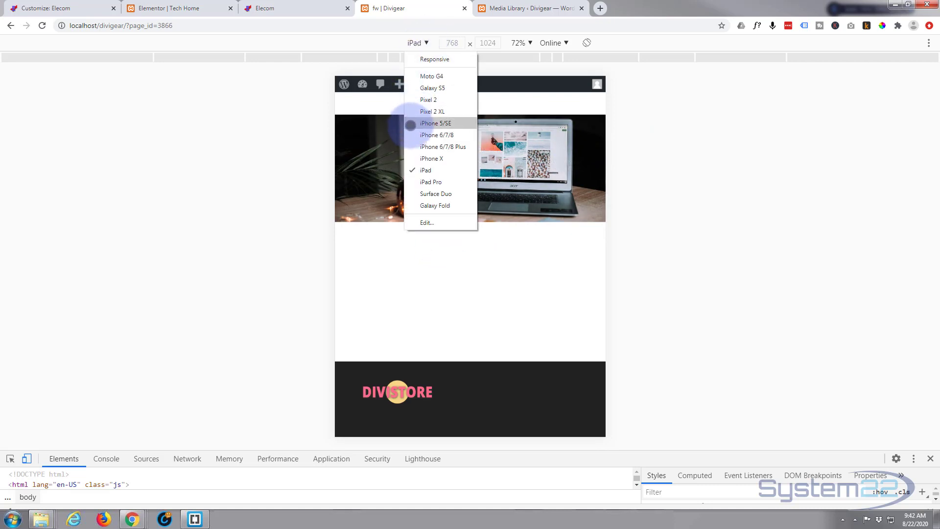
pyautogui.click(431, 159)
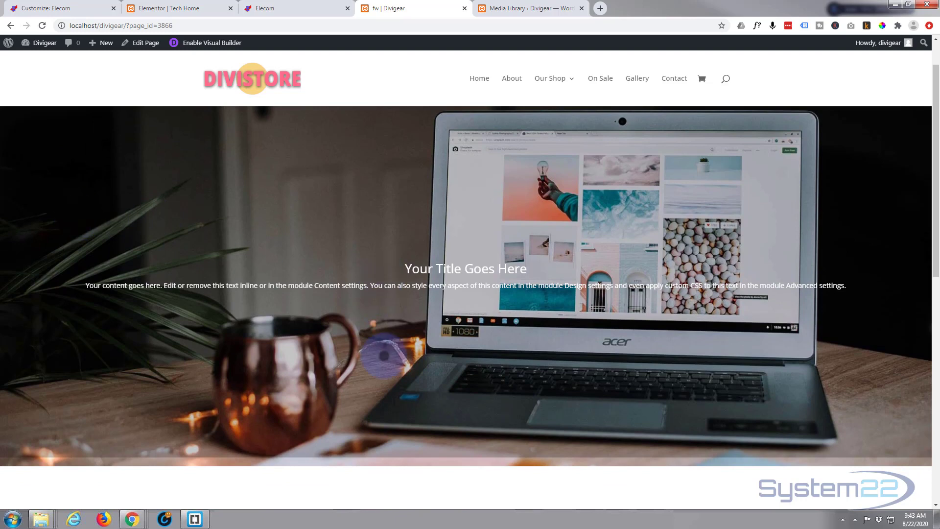
pyautogui.scroll(-3)
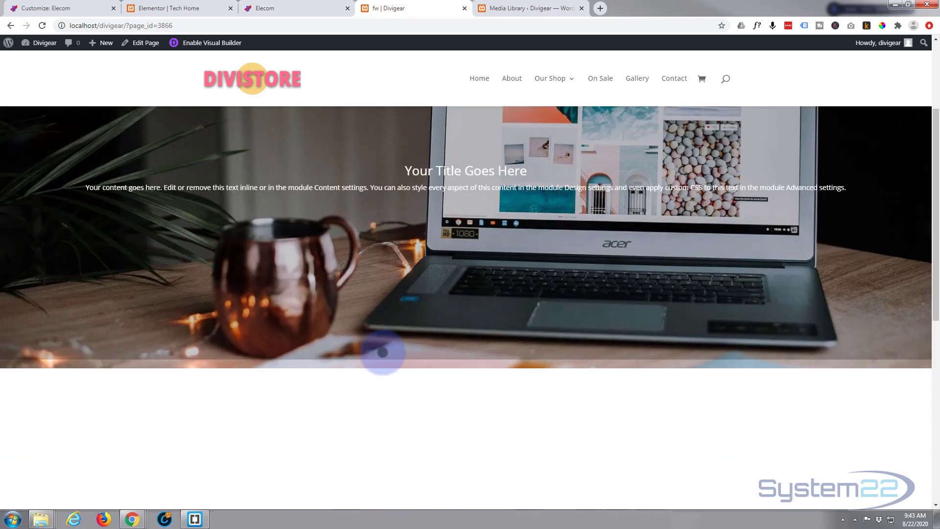
pyautogui.scroll(-3)
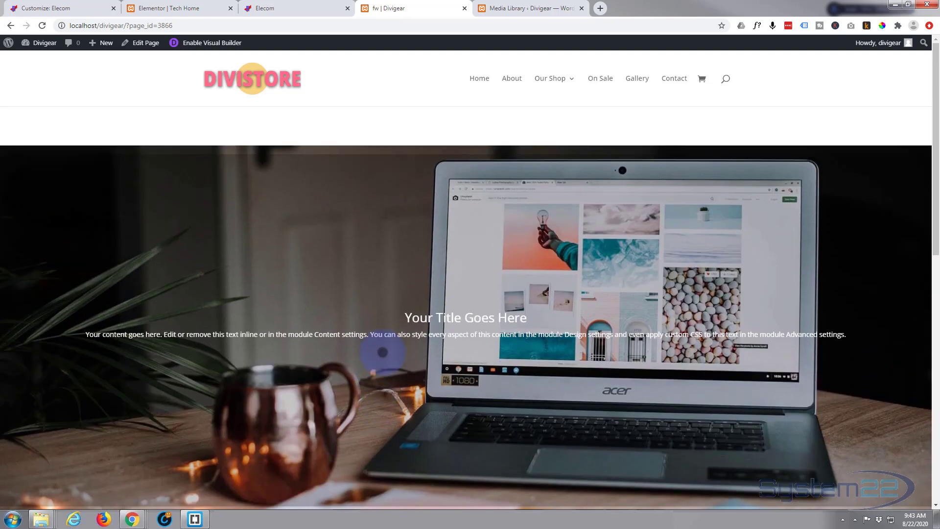